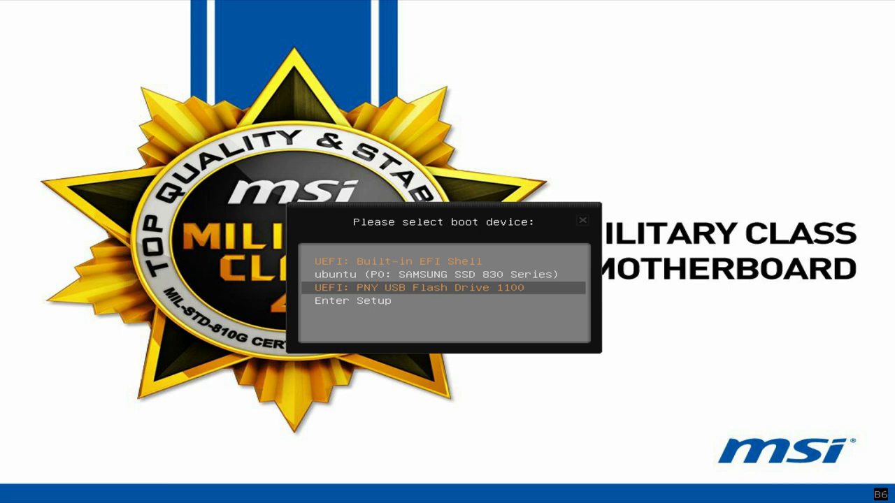
Step: Boot 'UEFI: PNY USB Flash Drive 1100' and start the elementary OS GRUB entry
left_click(422, 288)
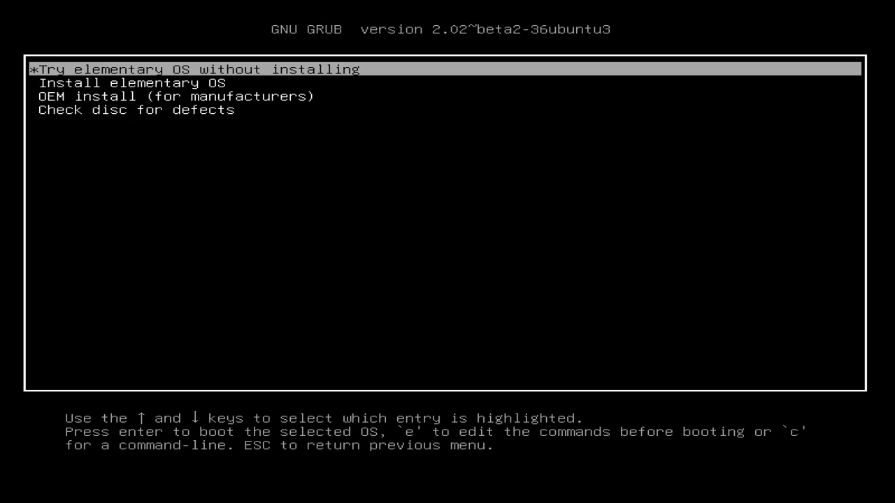
key("Down")
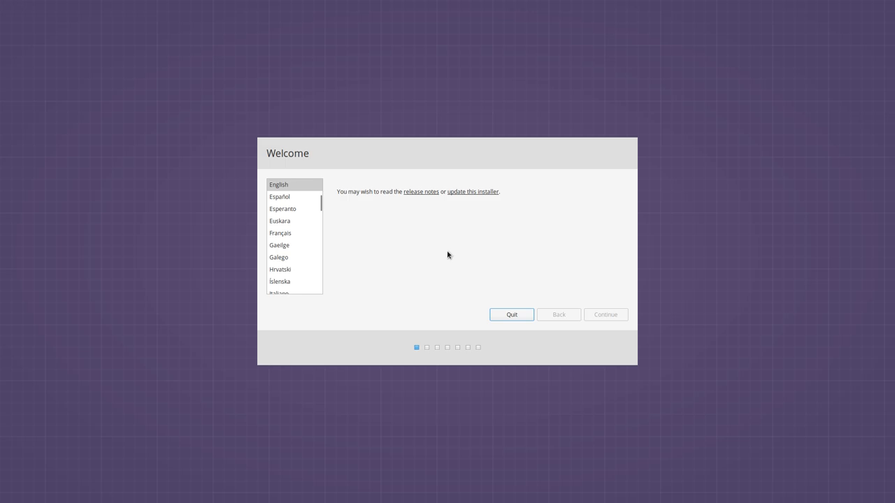
left_click(473, 192)
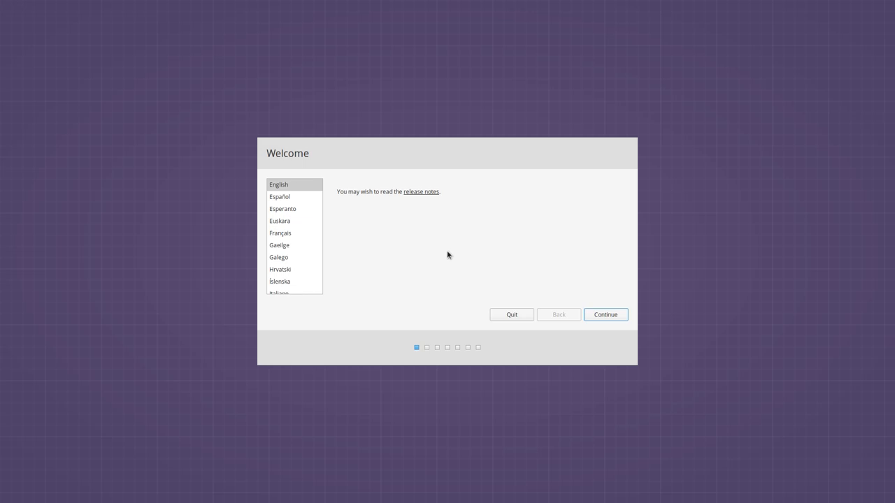
mouse_move(339, 189)
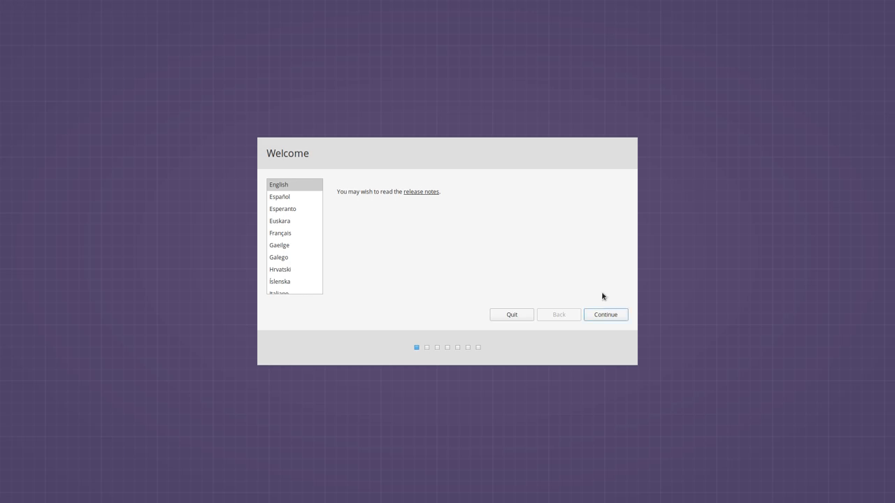
mouse_move(525, 120)
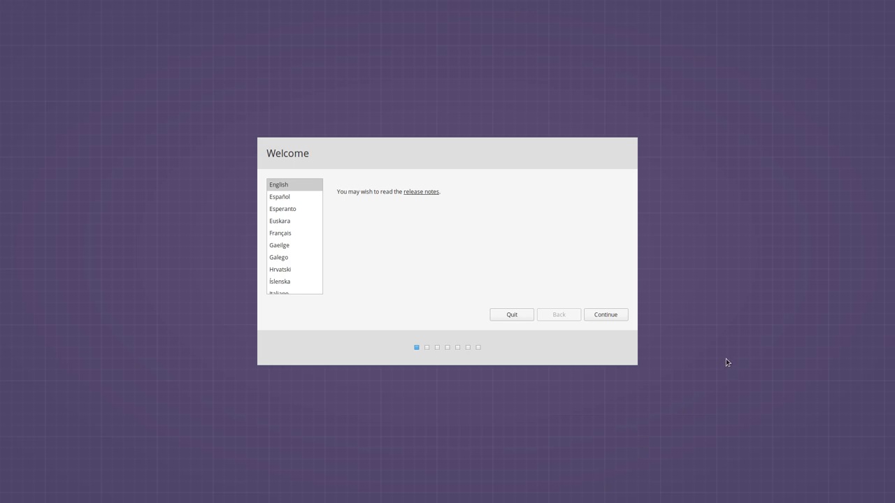
mouse_move(707, 371)
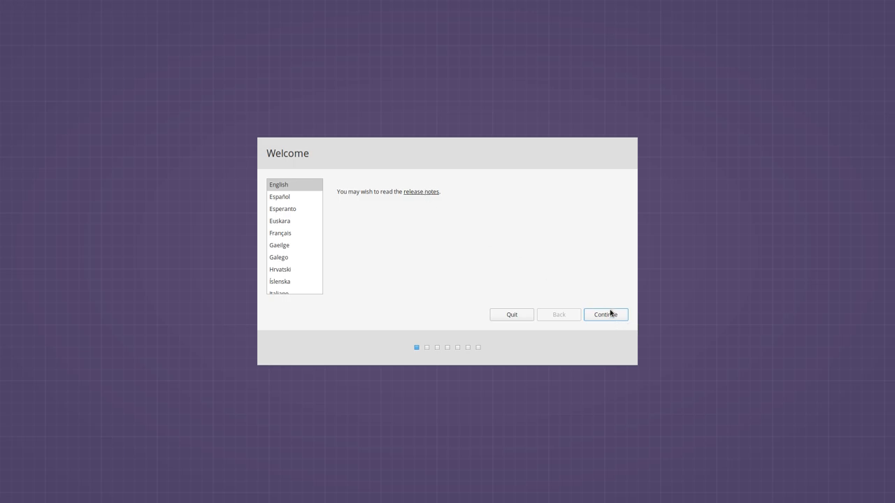
Step: Enable installing third-party graphics, Wi-Fi, Flash and MP3 software, then continue to installation type
left_click(604, 314)
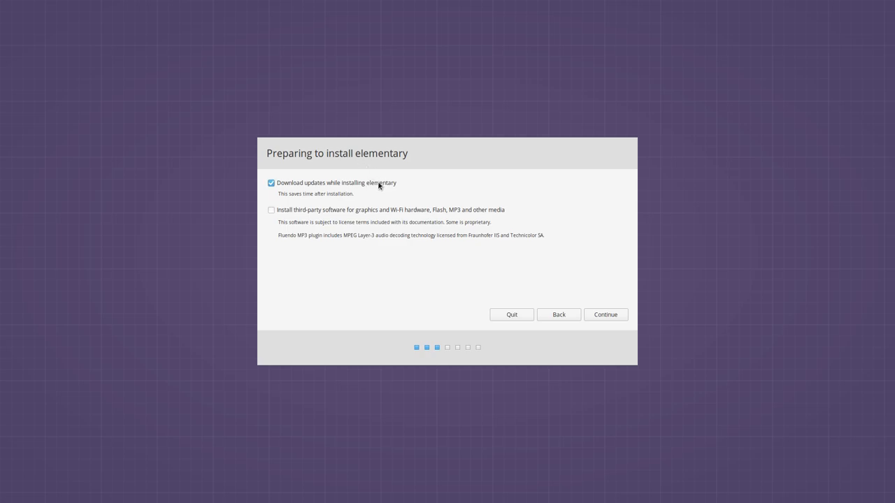
left_click(272, 209)
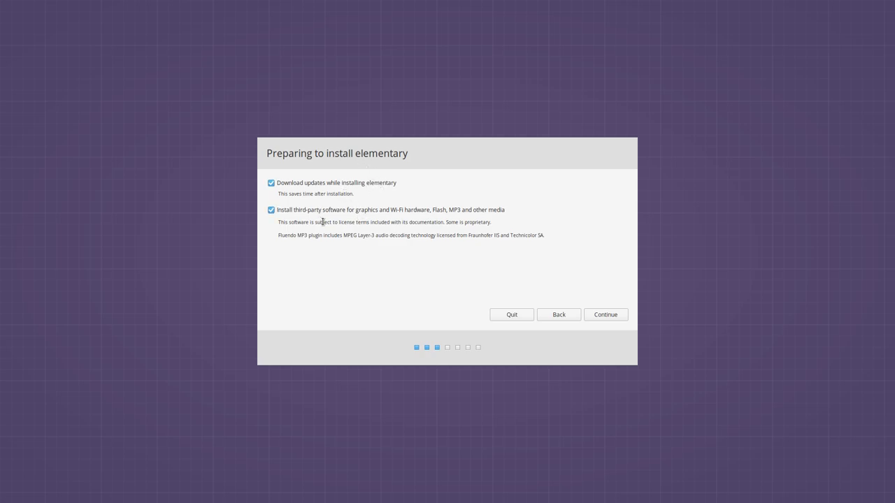
mouse_move(313, 228)
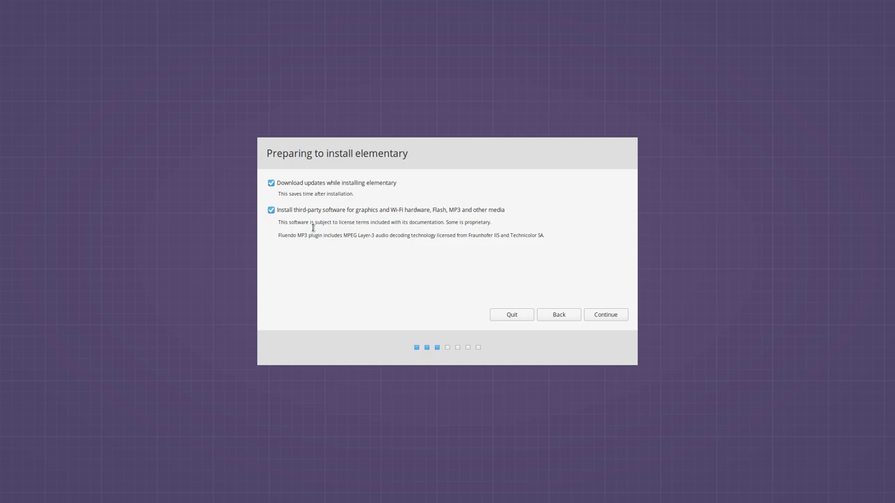
left_click(605, 315)
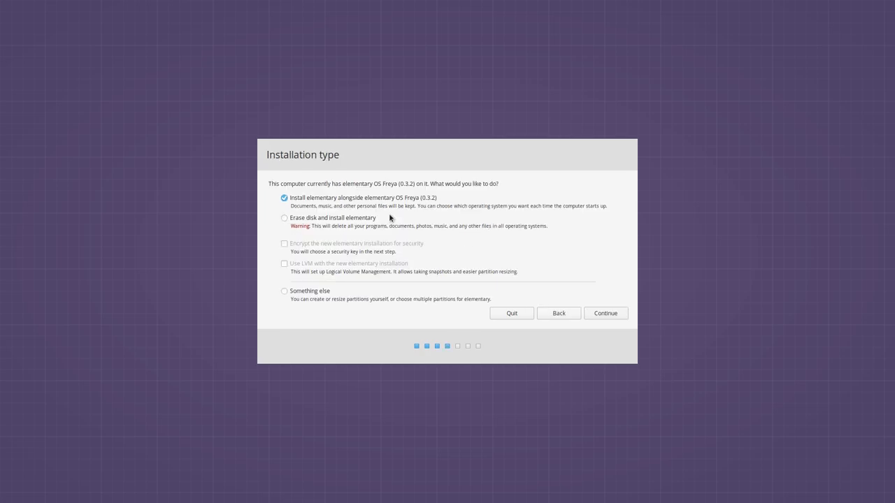
mouse_move(379, 183)
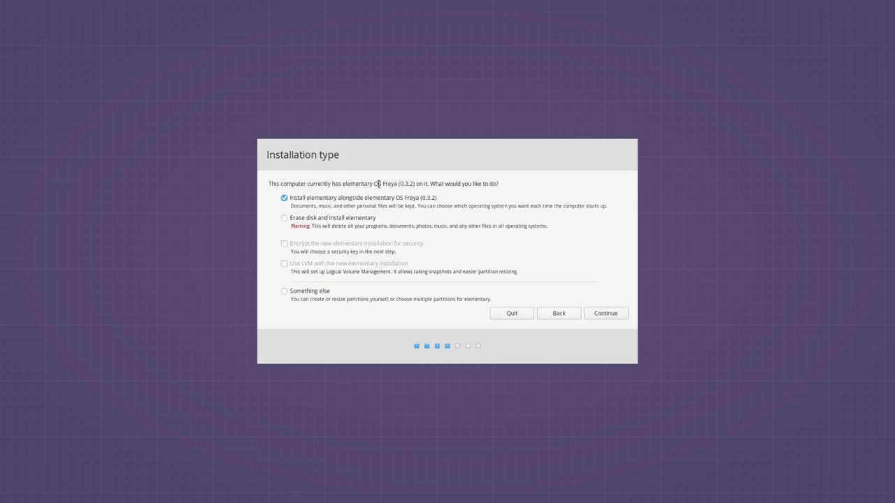
mouse_move(387, 187)
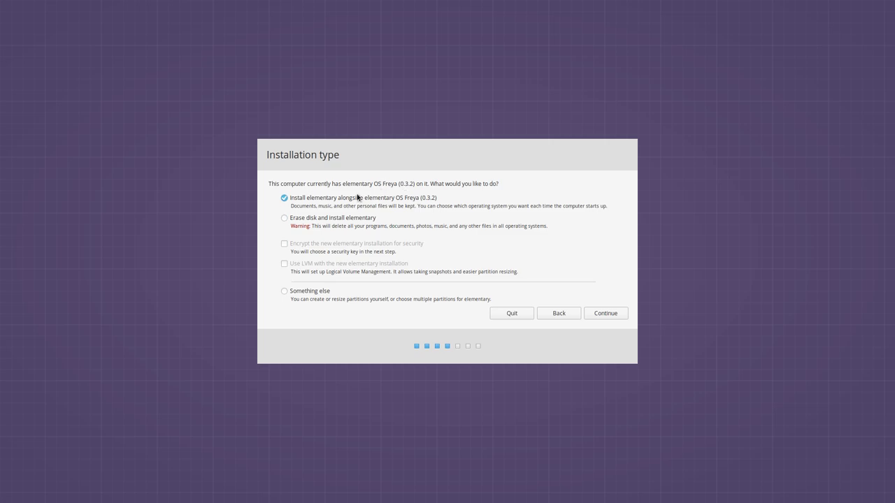
Step: Select the 'Erase disk and install elementary' installation type
left_click(284, 217)
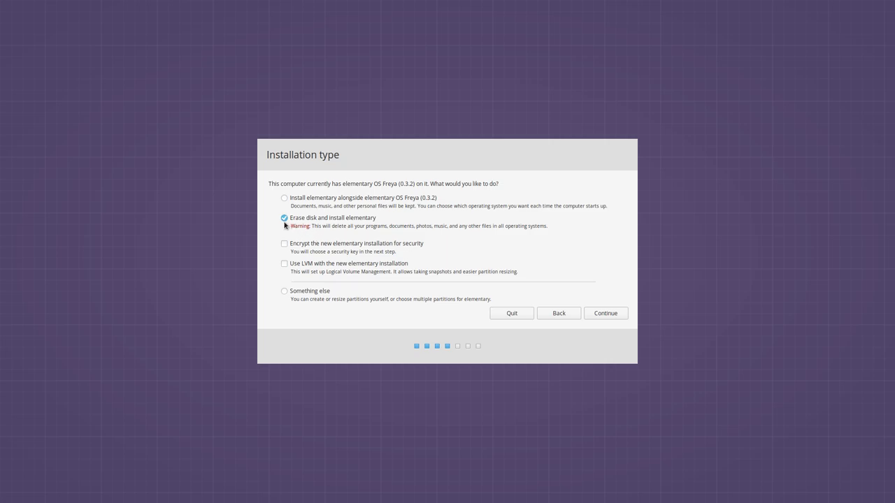
mouse_move(384, 199)
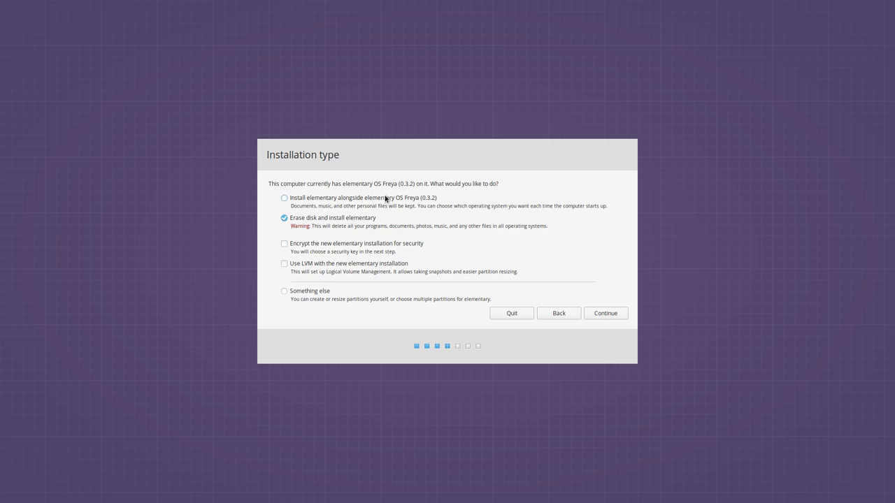
left_click(284, 197)
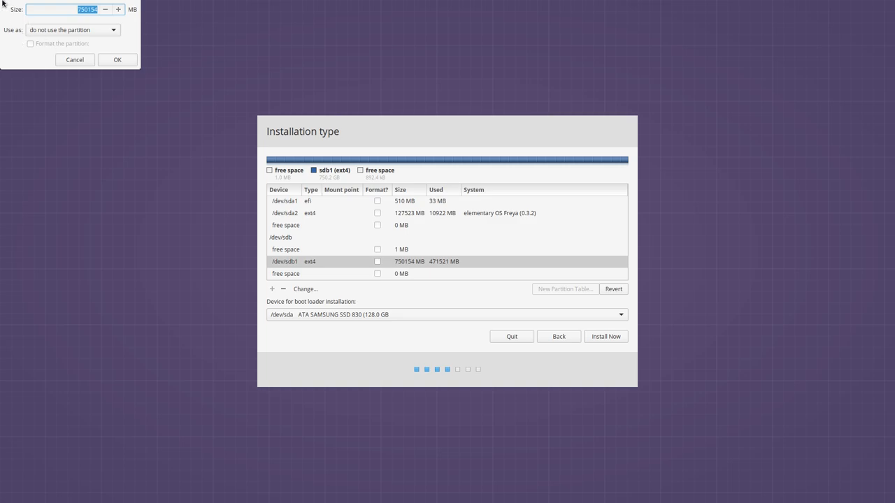
Step: Edit the 750154 MB sdb1 partition to use the Ext4 journaling file system
left_click(75, 59)
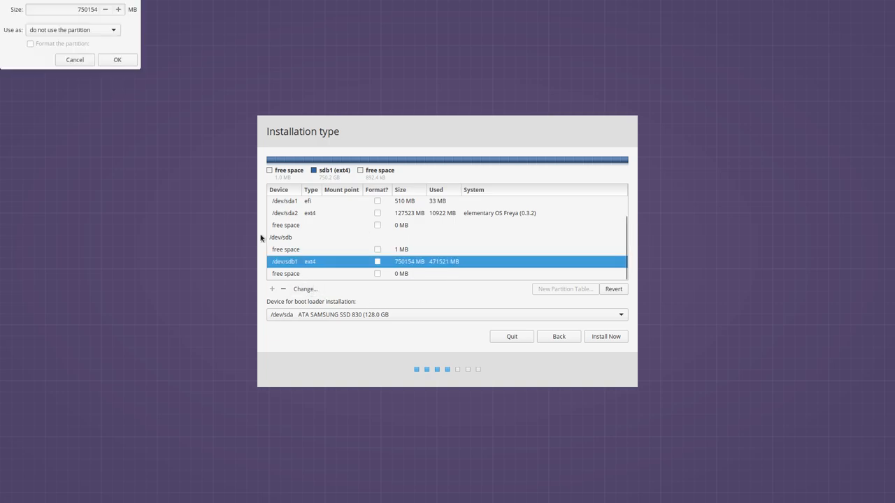
left_click(70, 29)
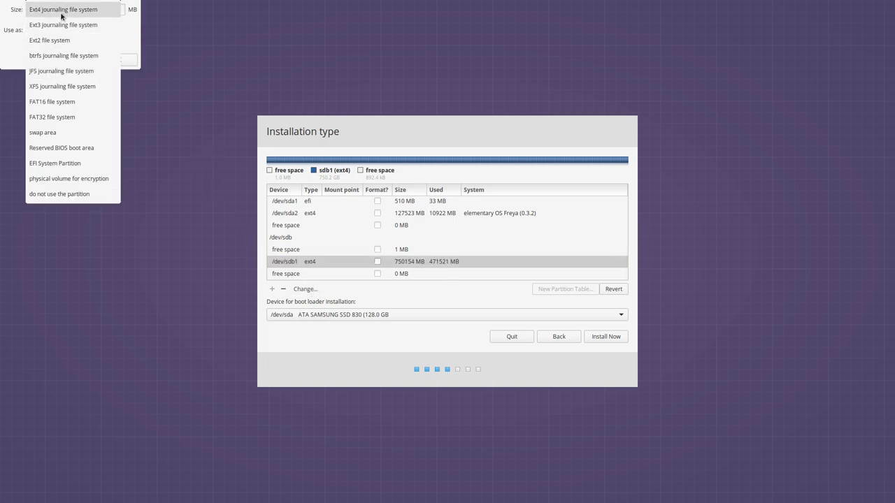
left_click(62, 9)
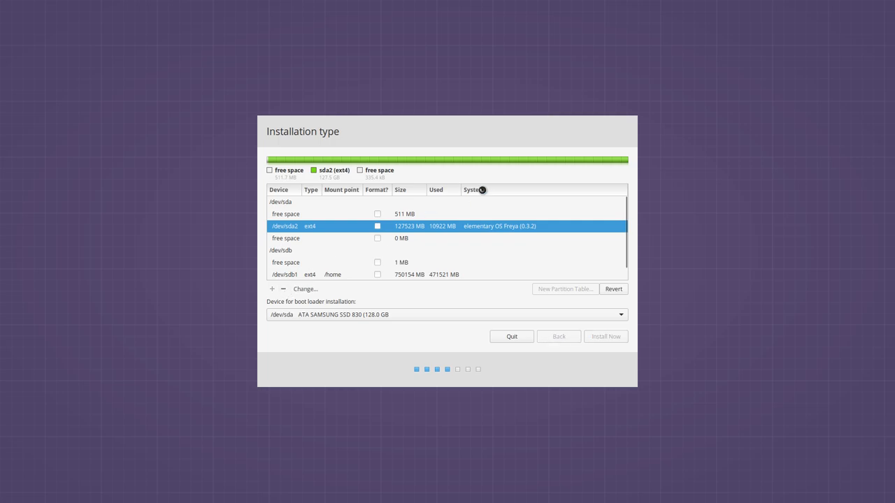
Step: Delete the old Freya sda2 partition and create a 512 MB EFI System Partition in the free space
left_click(282, 289)
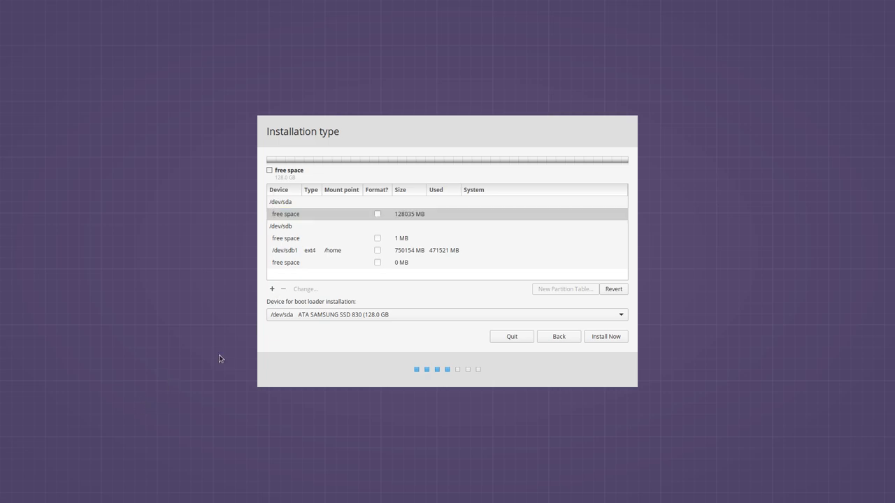
left_click(314, 214)
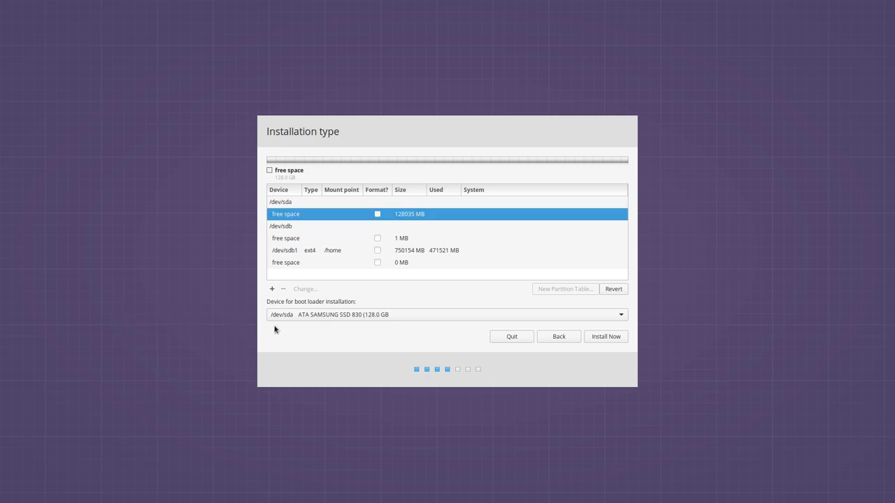
mouse_move(356, 326)
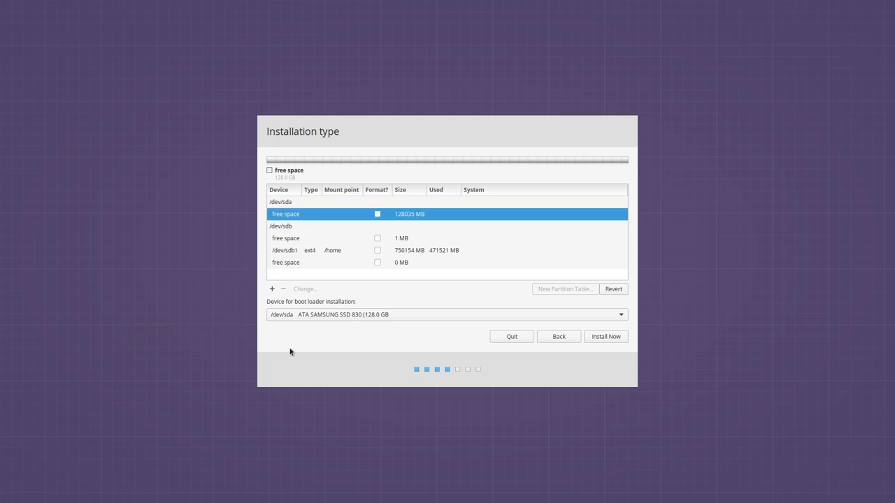
mouse_move(280, 334)
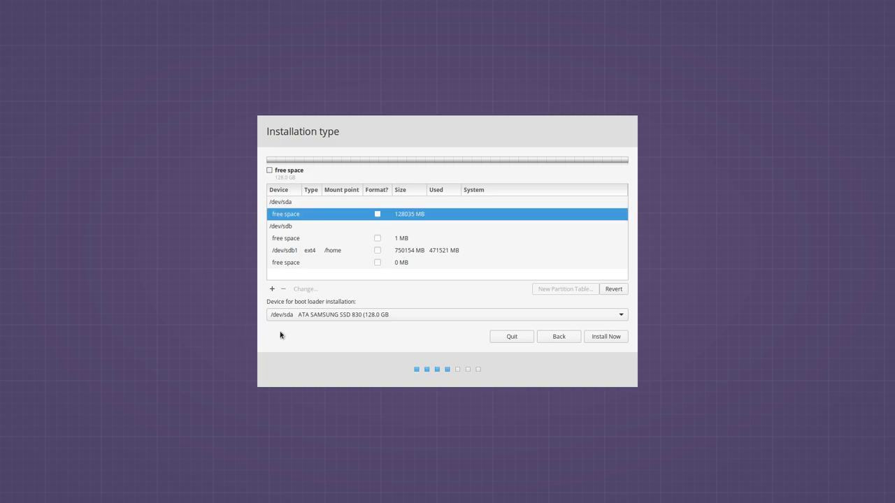
left_click(271, 289)
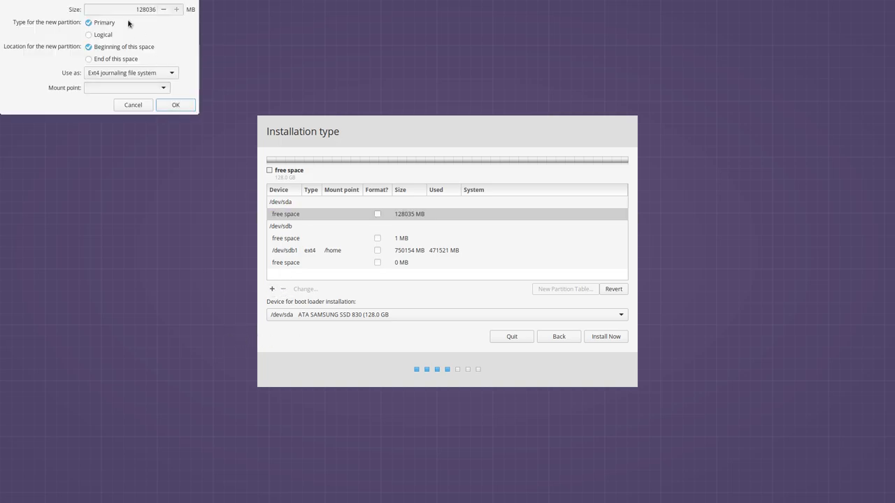
triple_click(122, 9)
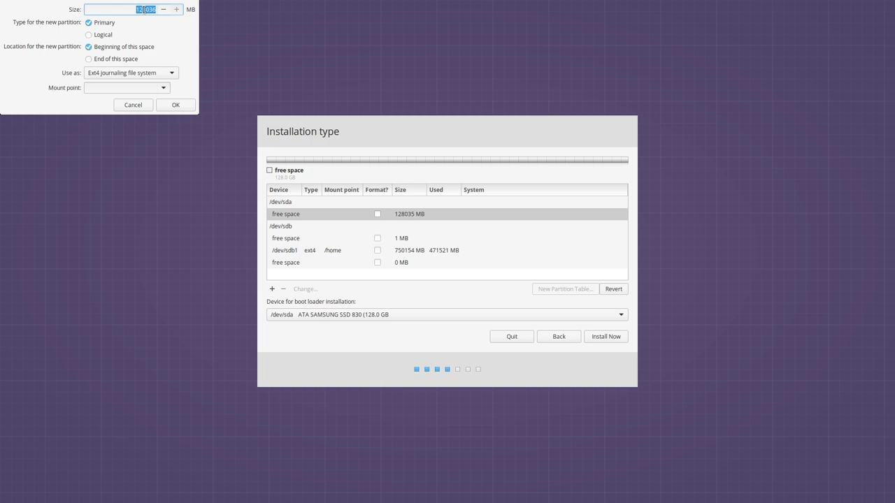
type("5")
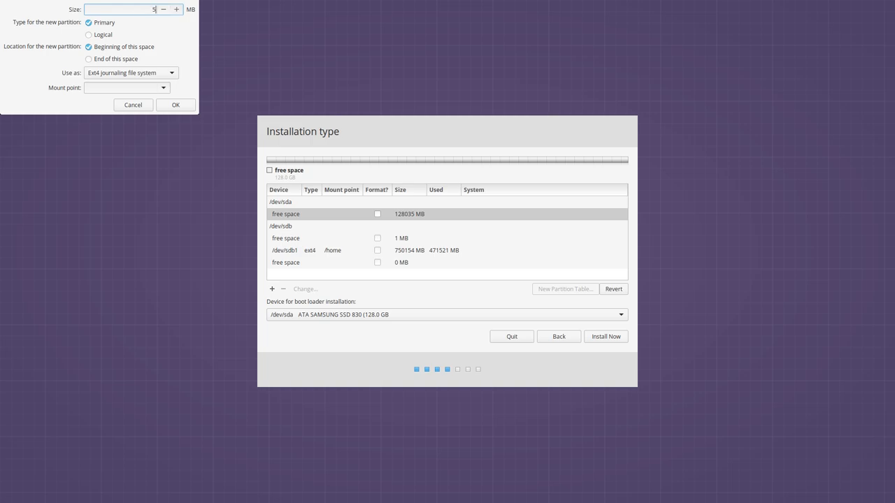
type("512")
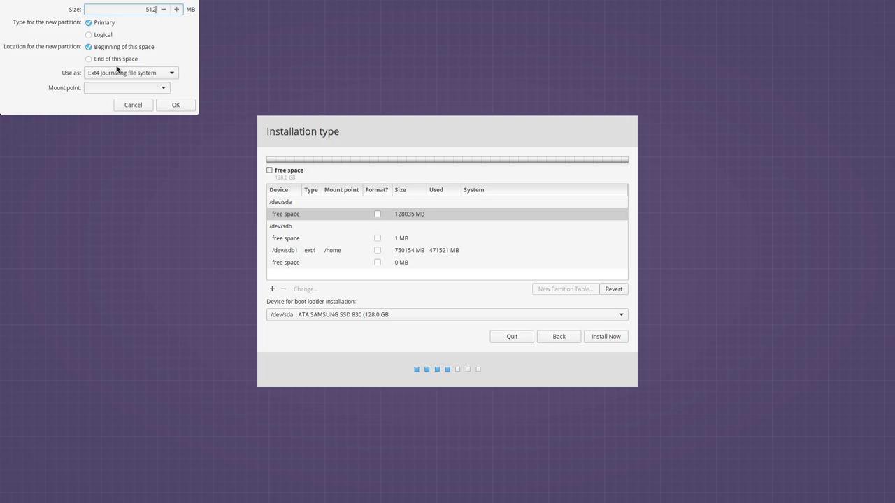
left_click(130, 73)
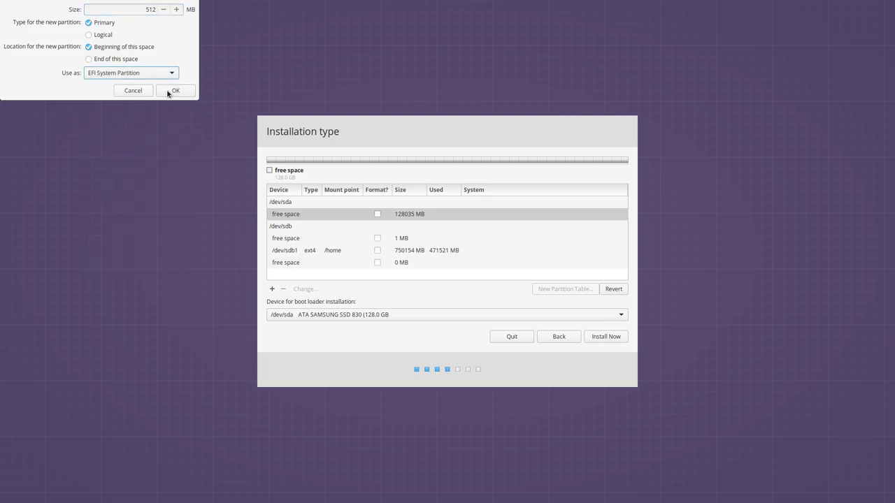
left_click(175, 90)
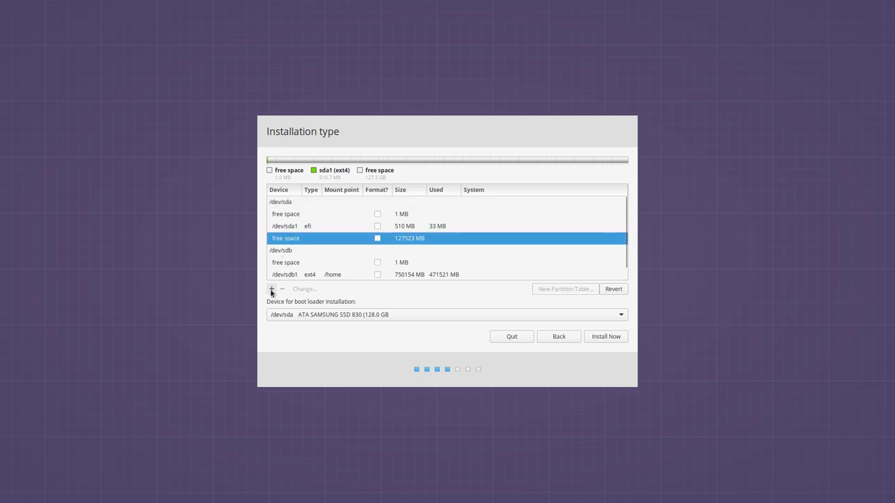
left_click(271, 289)
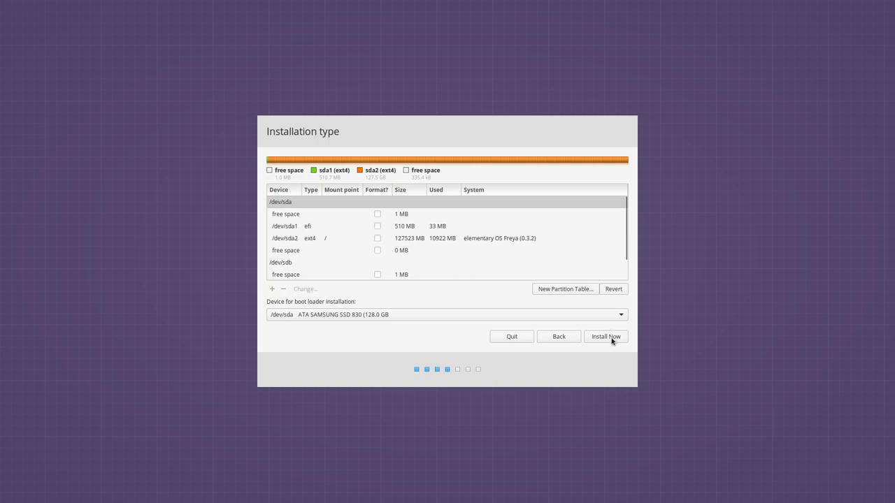
Step: Keep Los Angeles as the location and English (US) as the keyboard layout
scroll("down", 3)
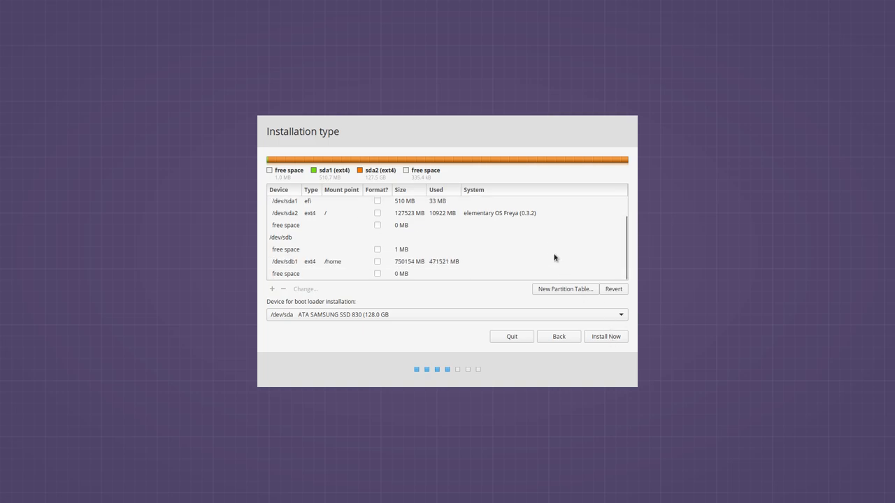
left_click(605, 336)
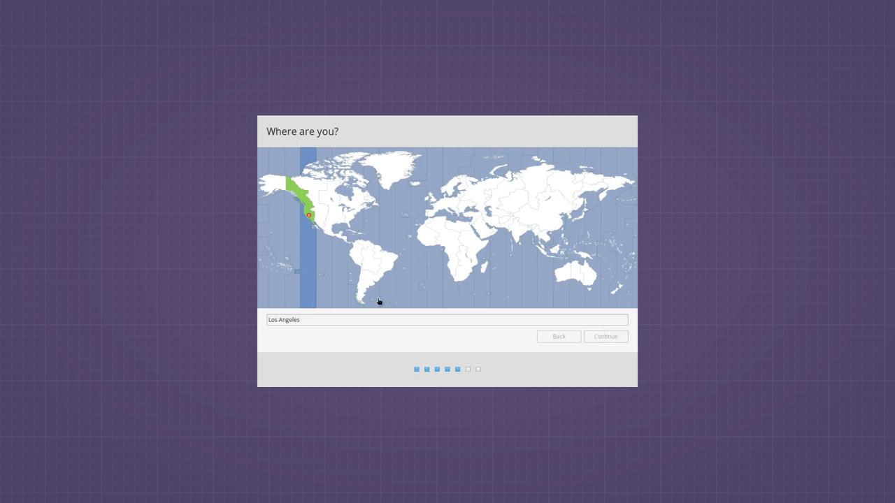
left_click(605, 336)
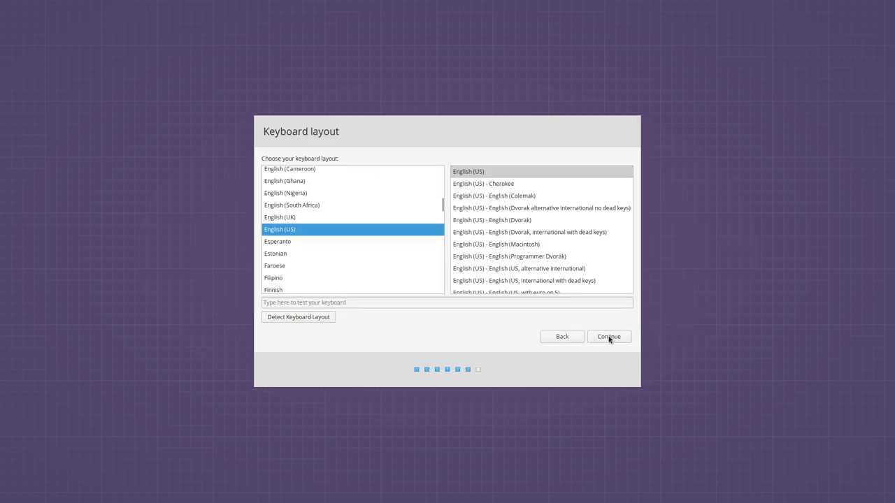
left_click(607, 336)
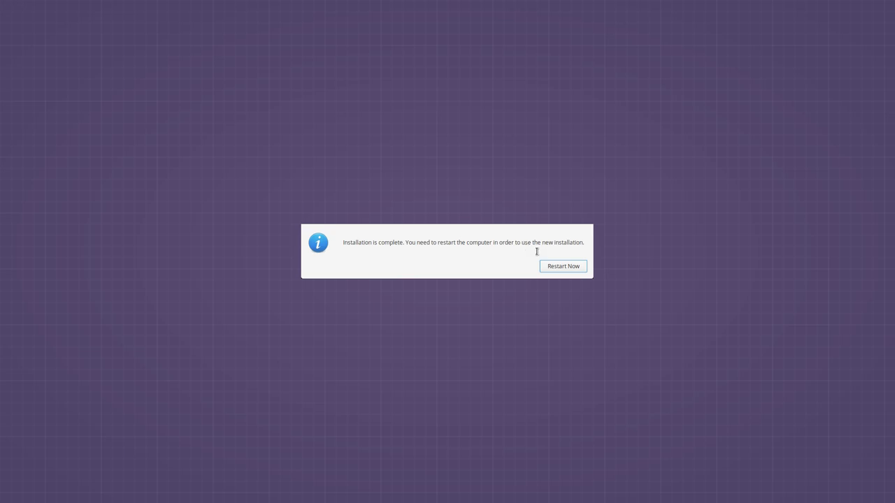
Step: Choose Restart Now in the 'Installation is complete' dialog
left_click(563, 266)
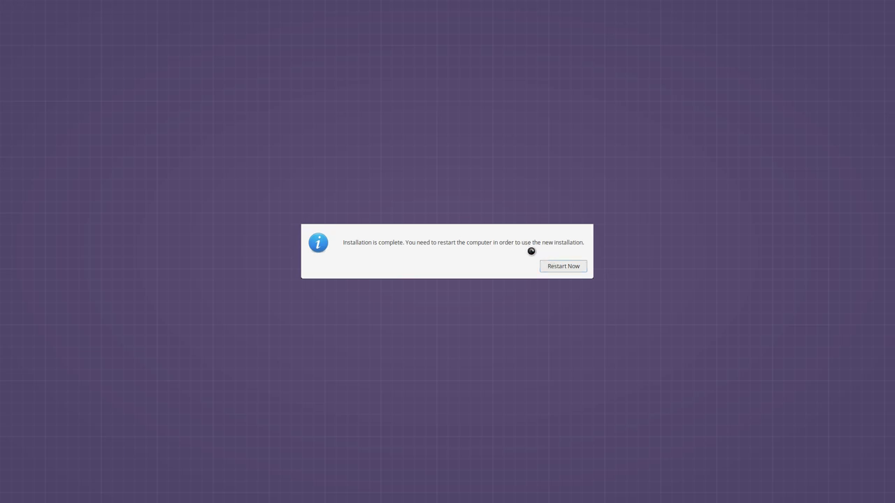
left_click(562, 267)
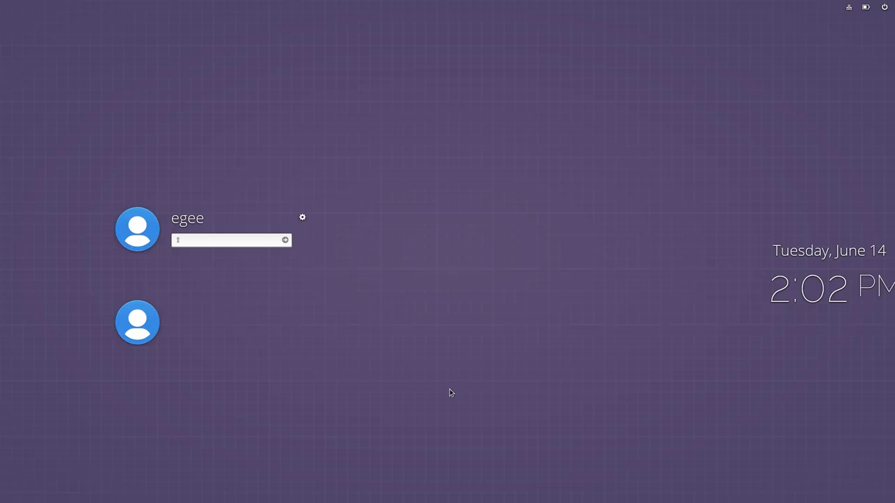
Step: Focus the login screen's password field to enter the account password
left_click(231, 240)
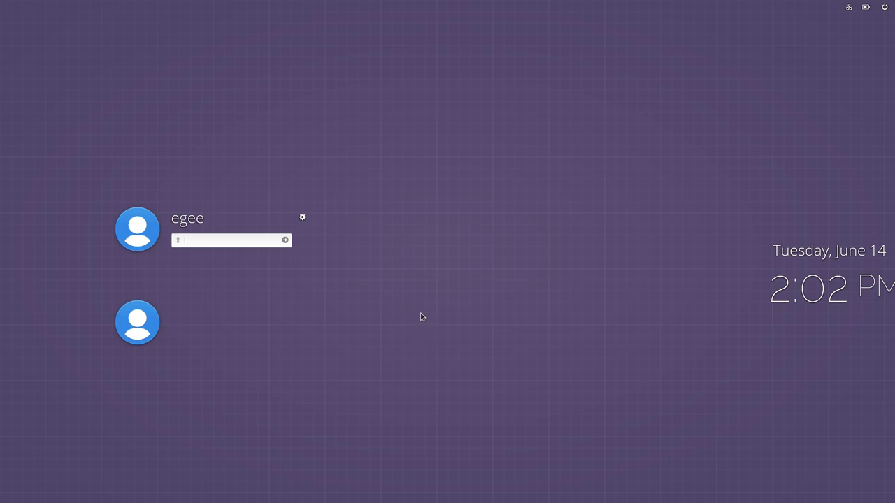
mouse_move(655, 421)
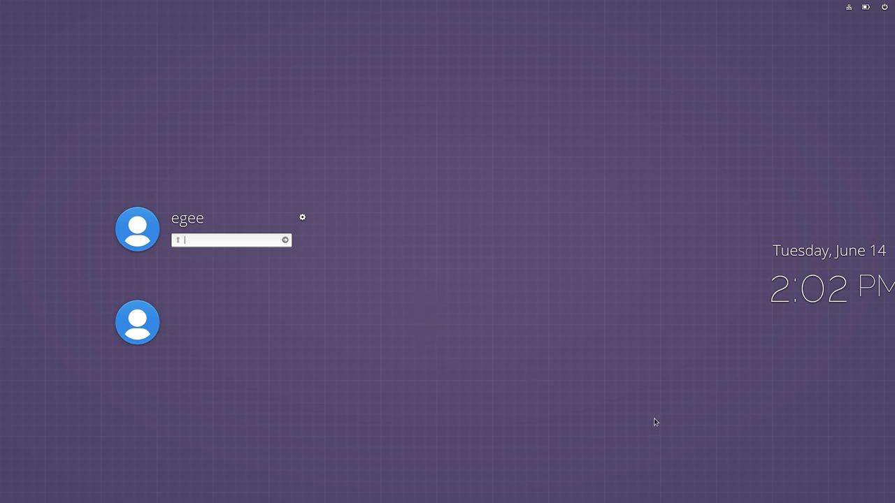
mouse_move(792, 222)
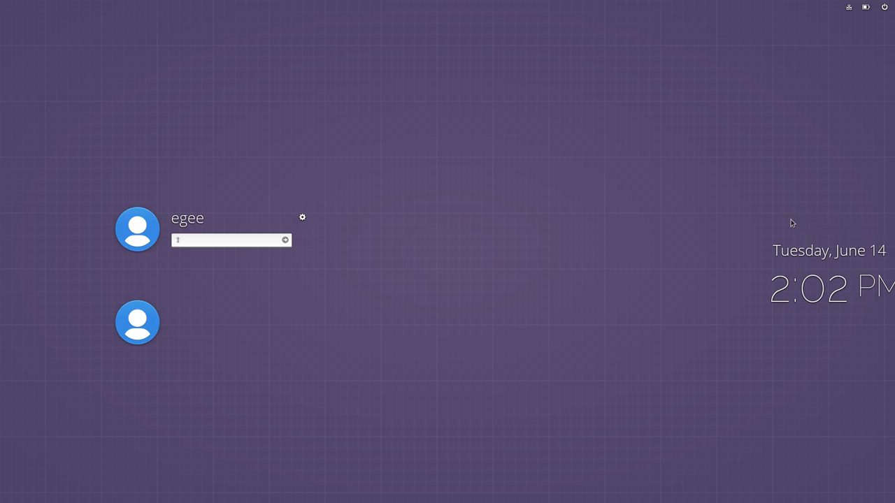
left_click(230, 239)
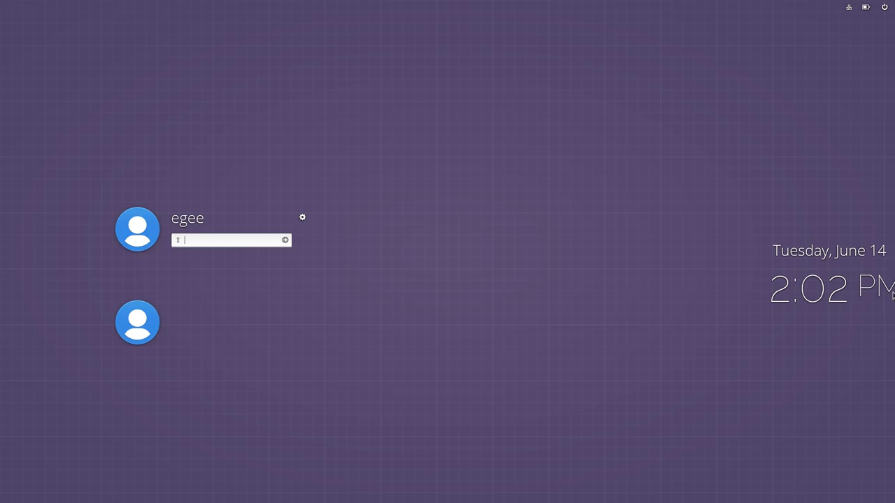
mouse_move(704, 276)
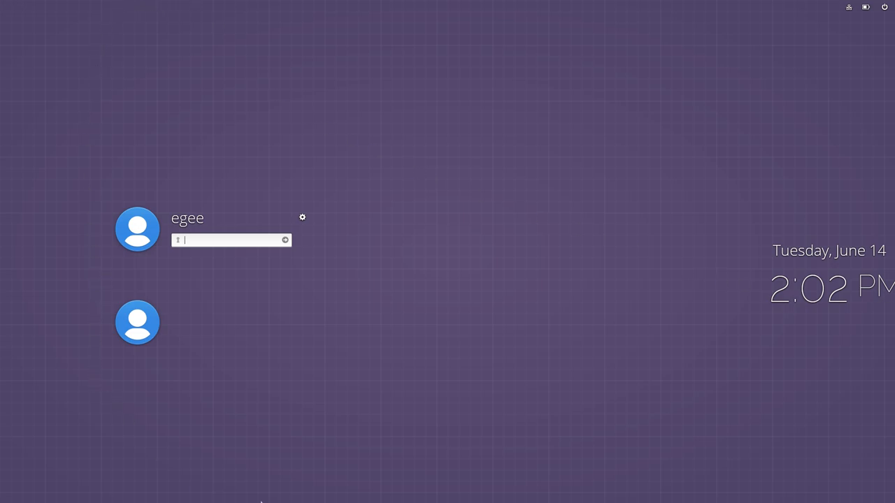
mouse_move(89, 121)
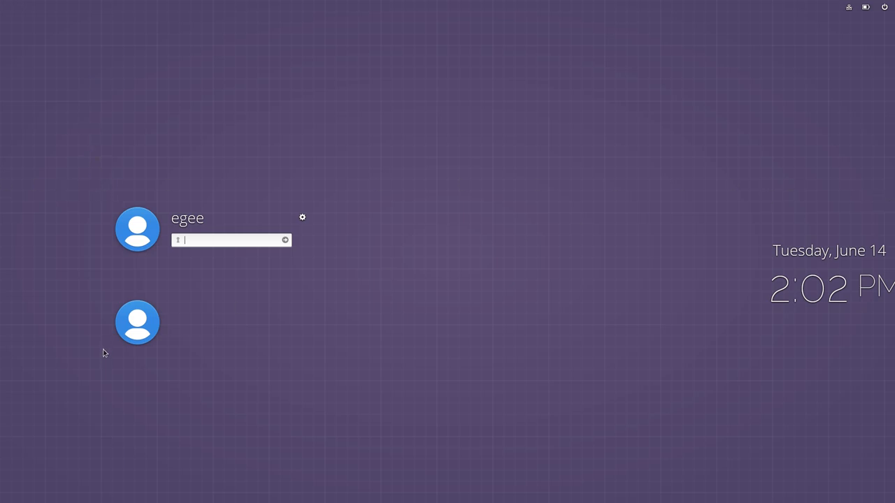
mouse_move(47, 182)
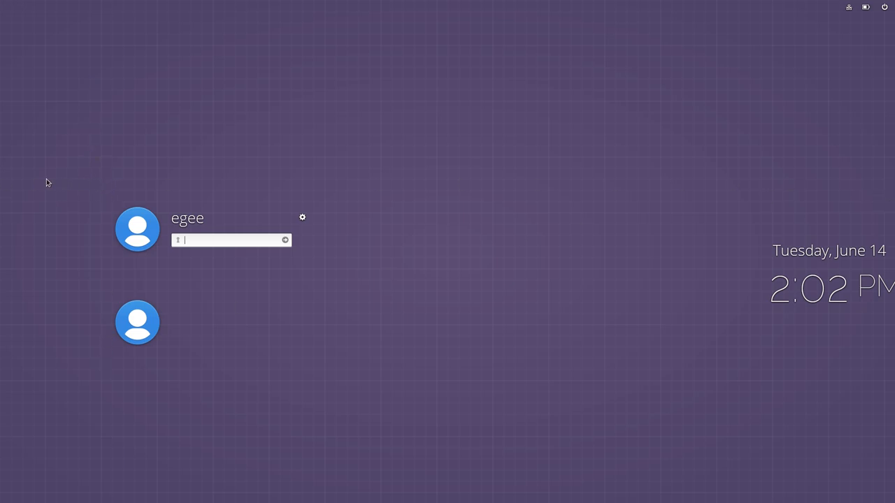
mouse_move(773, 206)
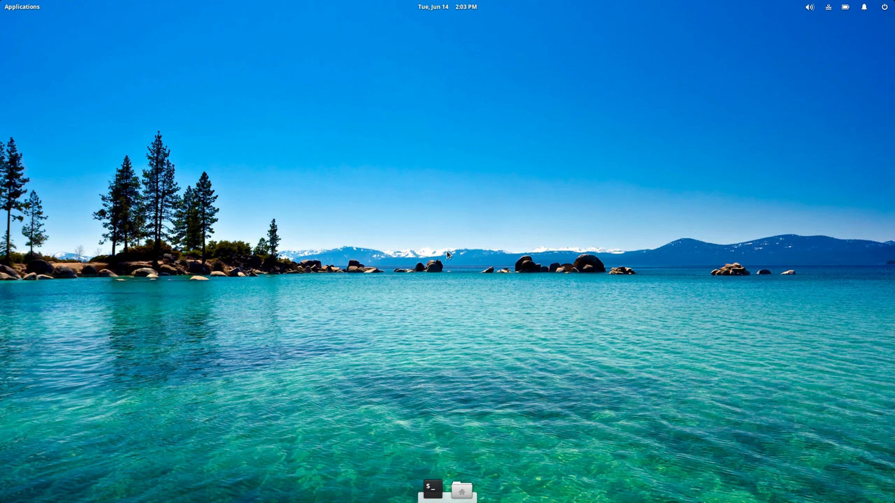
mouse_move(395, 285)
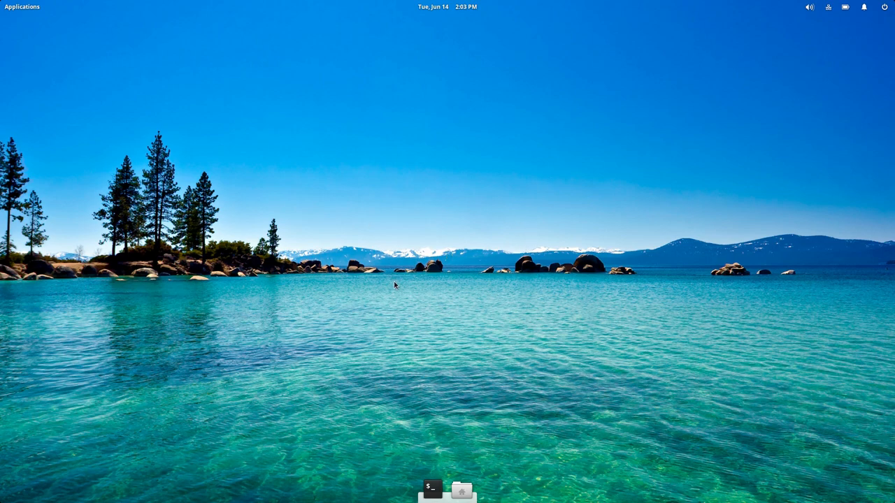
mouse_move(545, 317)
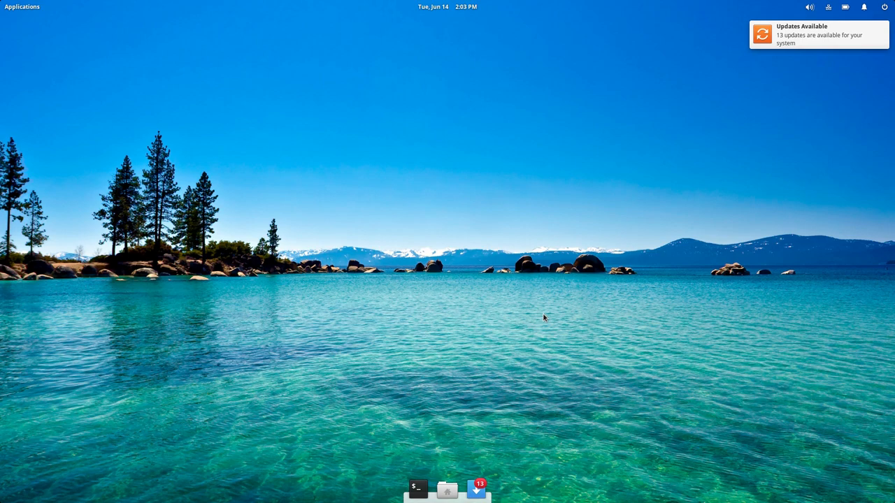
mouse_move(497, 457)
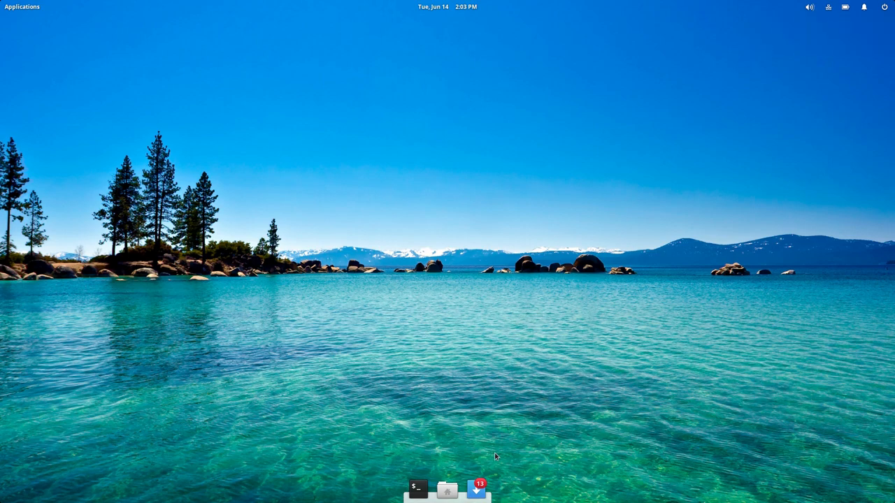
Step: Open AppCenter from the dock icon showing the 13-update badge
left_click(22, 6)
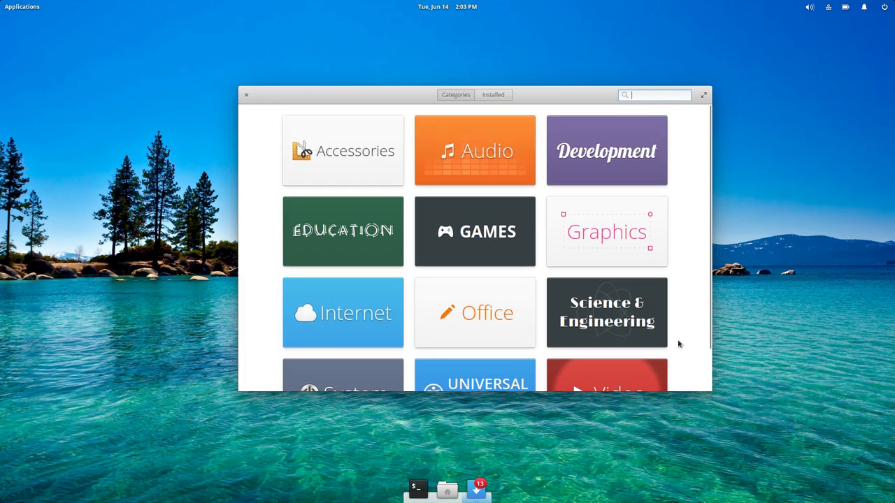
Step: View AppCenter's Installed tab and its About information from the dock menu
left_click(492, 95)
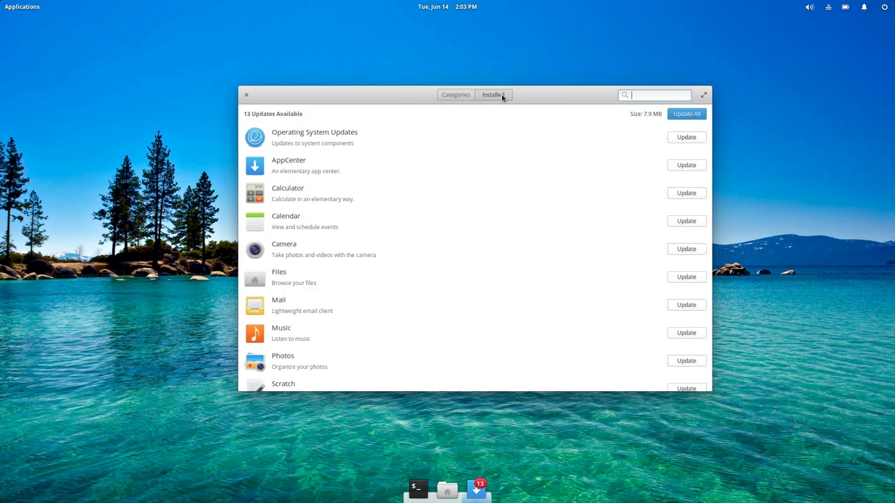
mouse_move(482, 133)
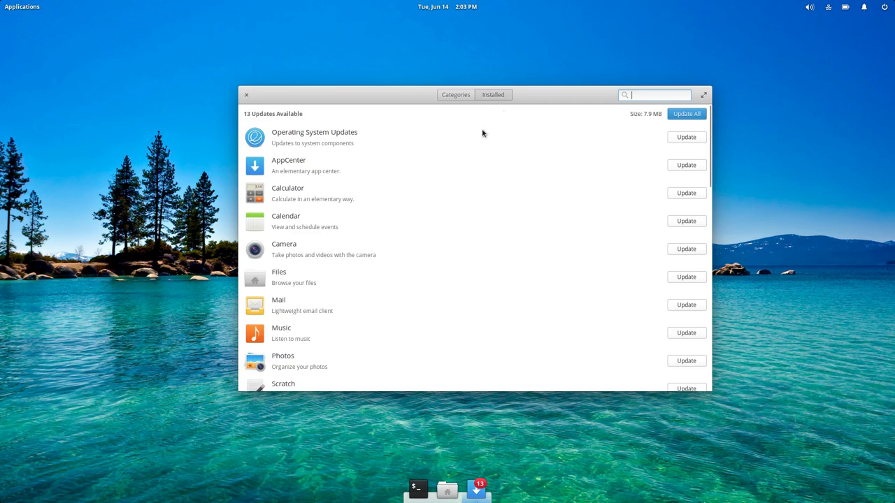
mouse_move(492, 113)
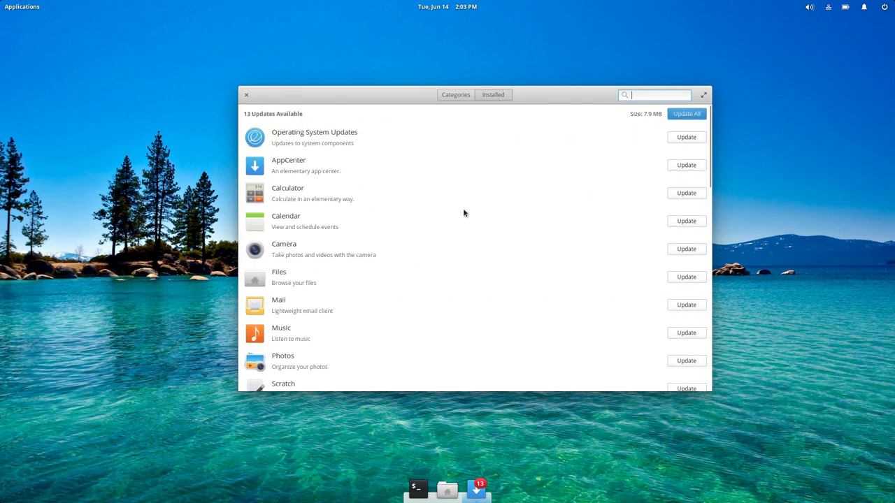
scroll("down", 3)
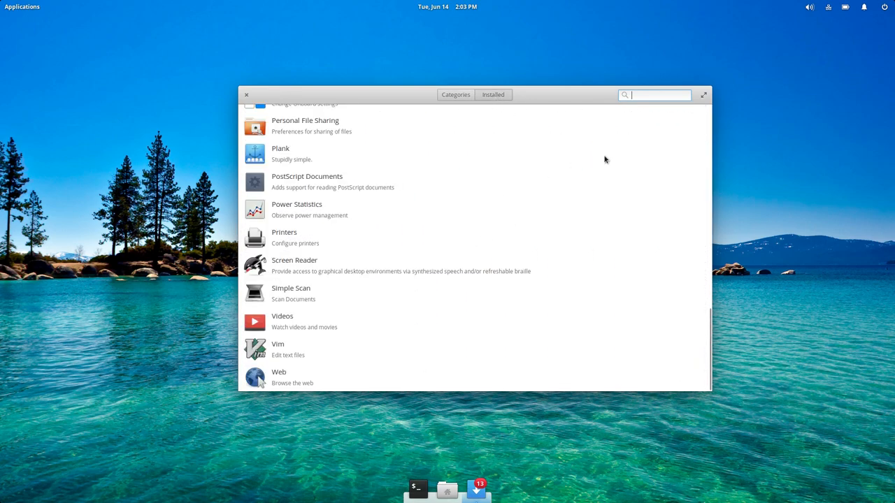
right_click(477, 489)
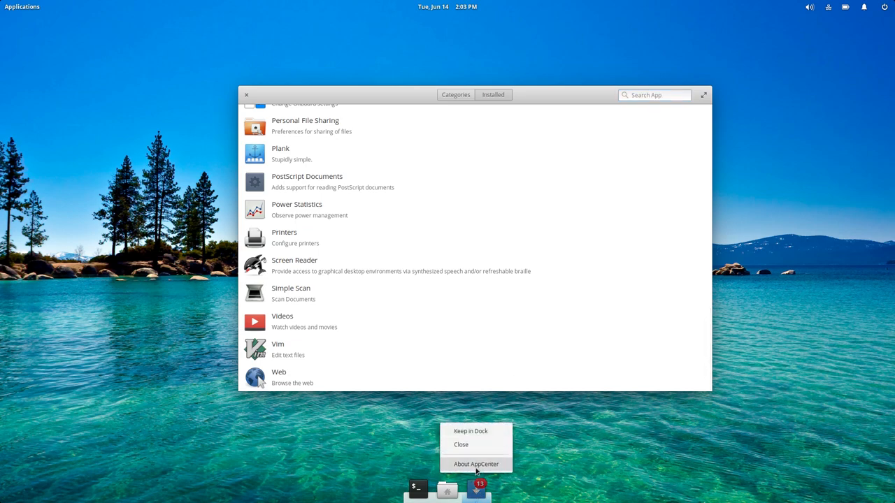
left_click(476, 464)
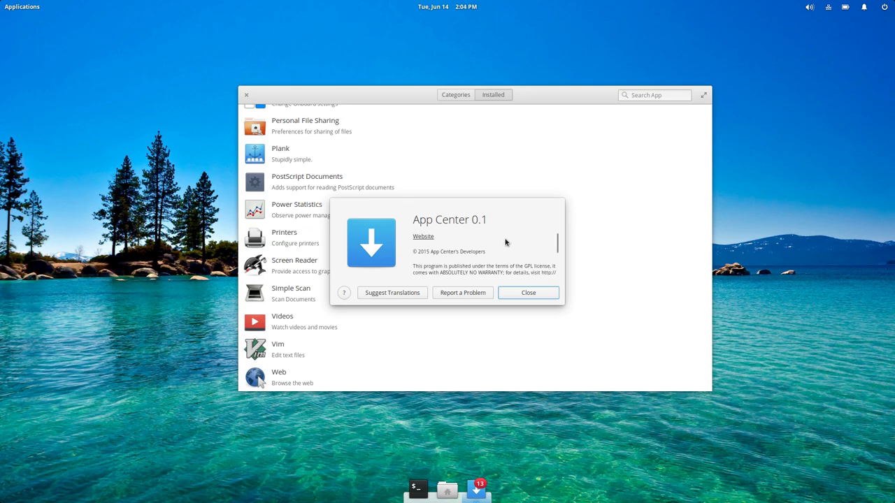
Step: Return to Installed and run Update All for the 13 updates, authenticating with the password
scroll("down", 3)
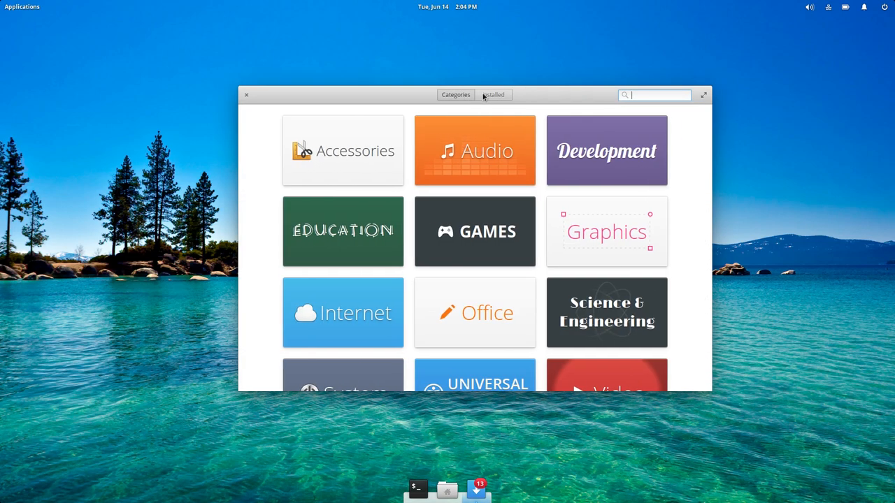
left_click(492, 94)
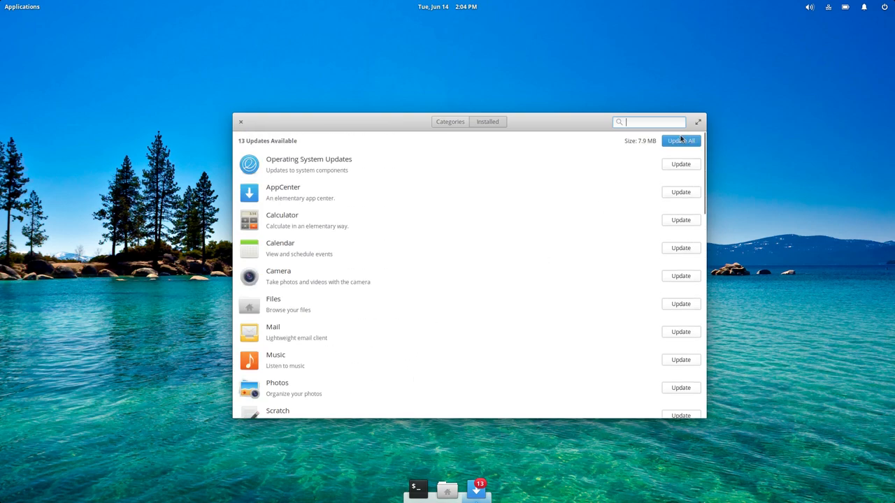
left_click(680, 140)
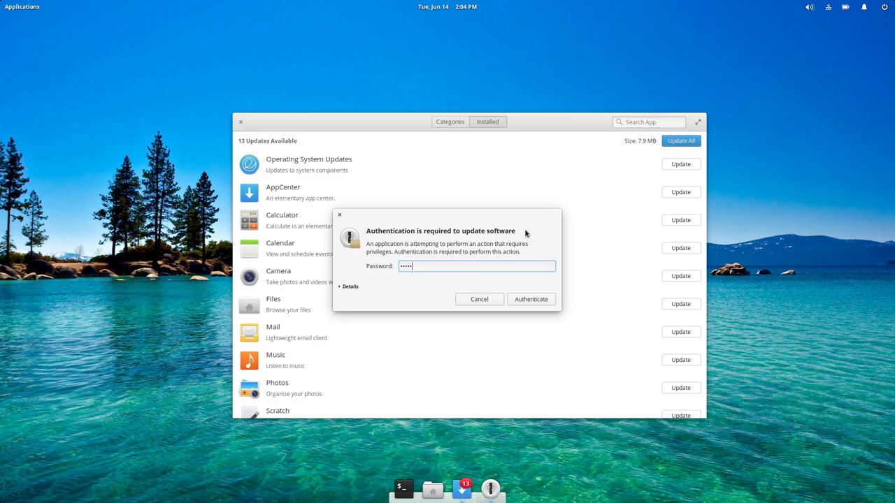
left_click(479, 299)
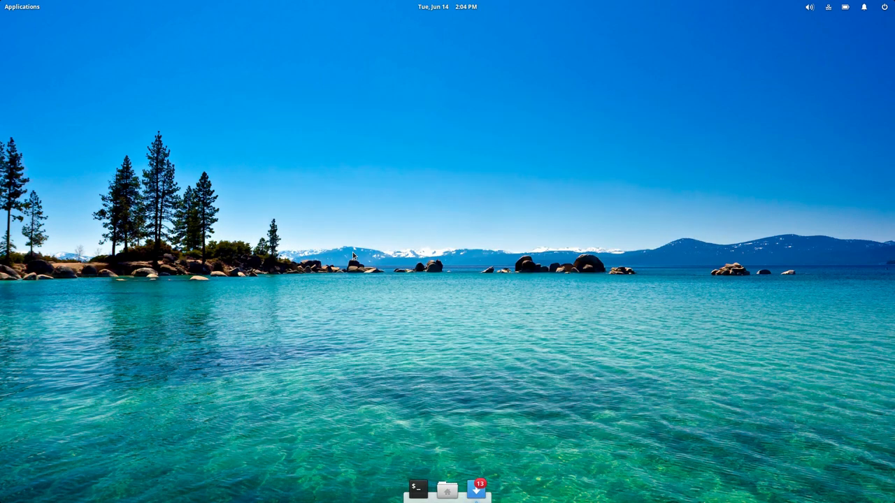
mouse_move(416, 488)
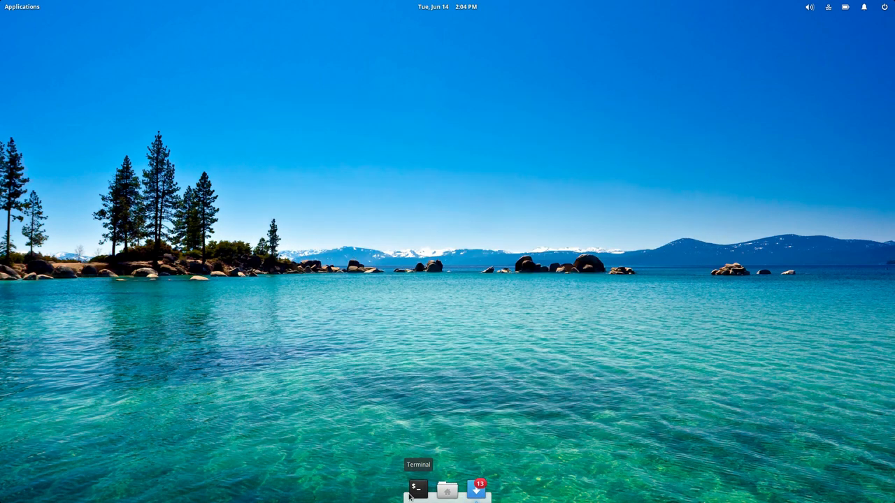
Step: Install Synaptic with 'sudo apt install synaptic' in Terminal and launch it authenticated
left_click(416, 488)
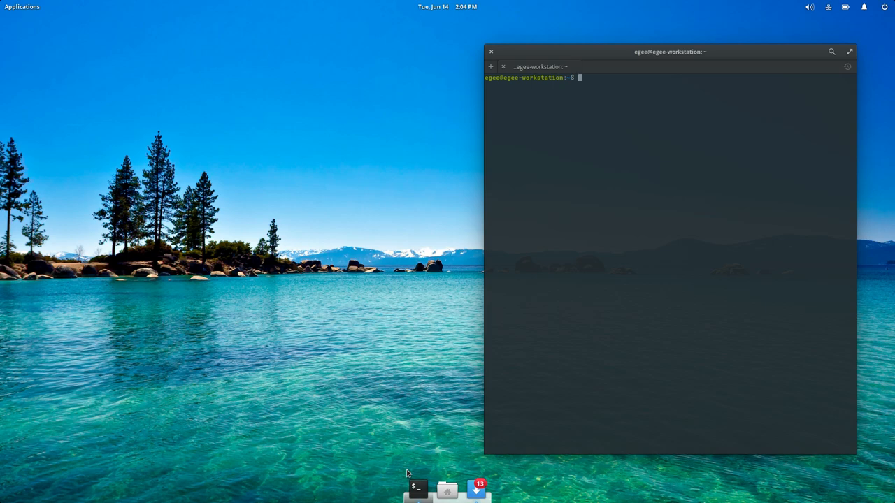
type("sudo")
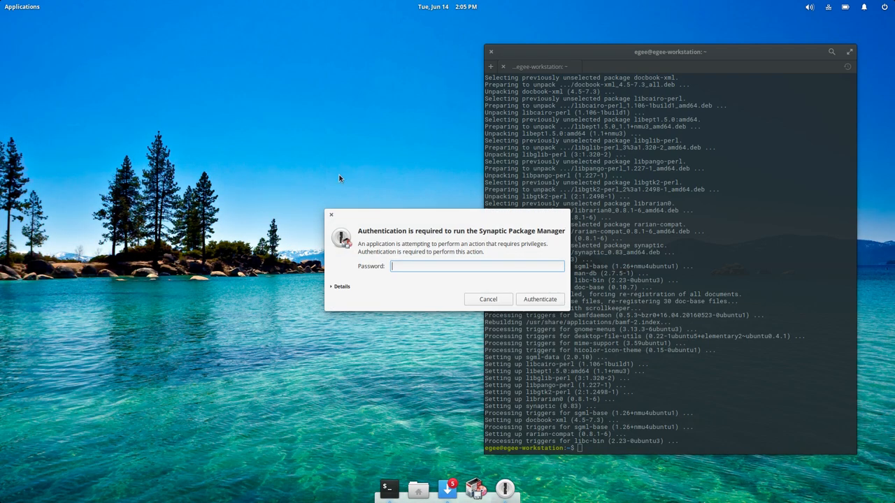
left_click(488, 299)
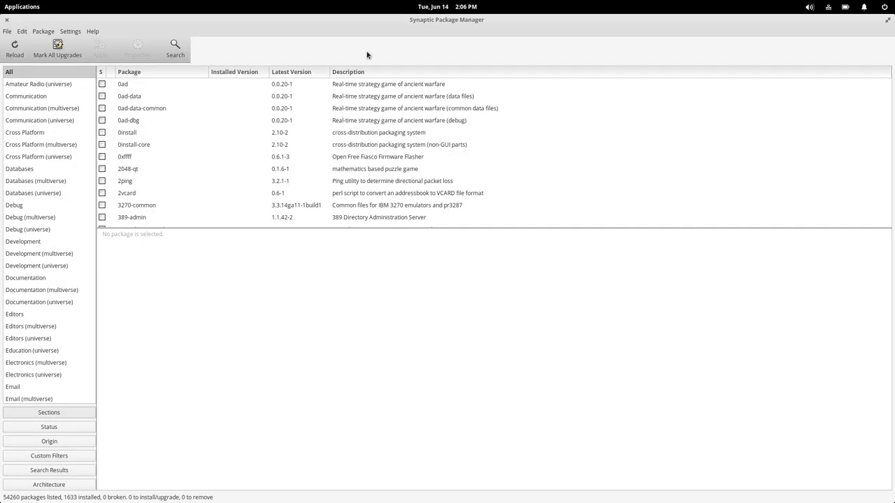
mouse_move(185, 52)
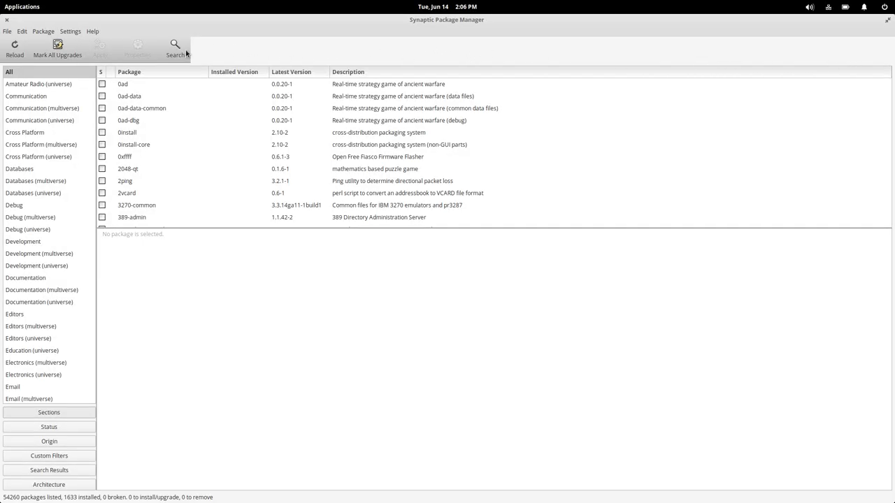
Step: Search Synaptic for 'stea' and try 'sudo apt-get install steam' in the terminal
type("stea")
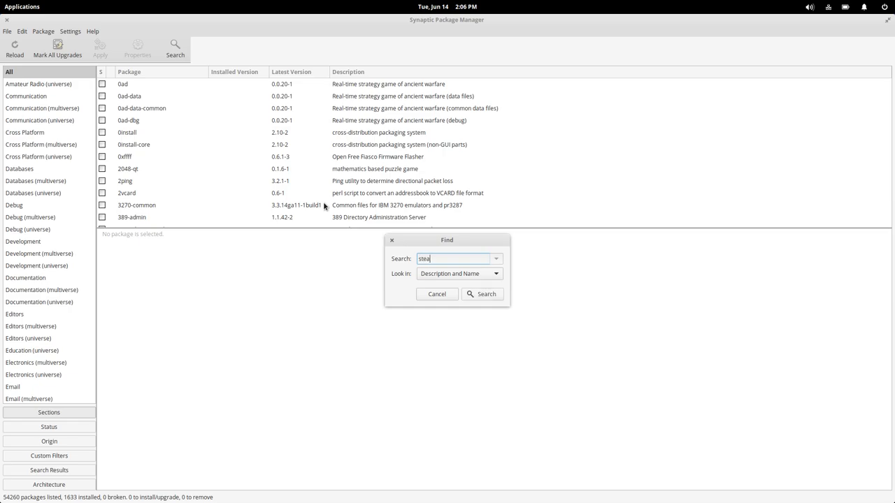
left_click(482, 293)
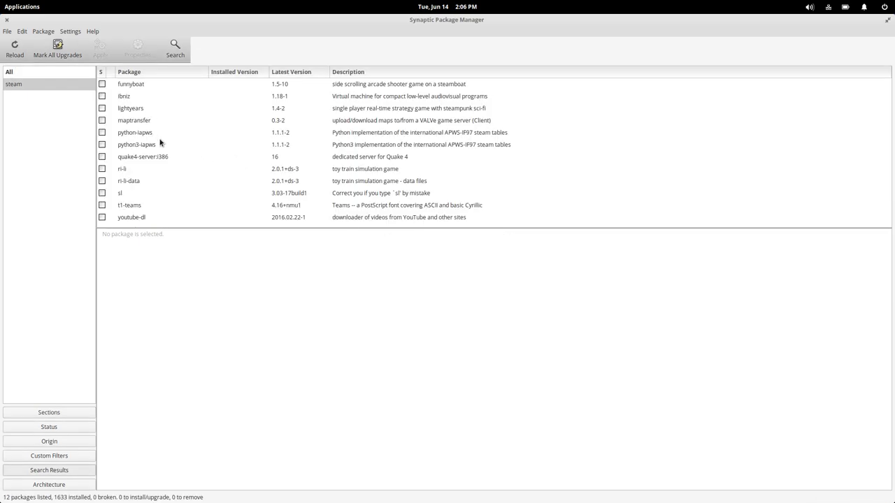
mouse_move(140, 220)
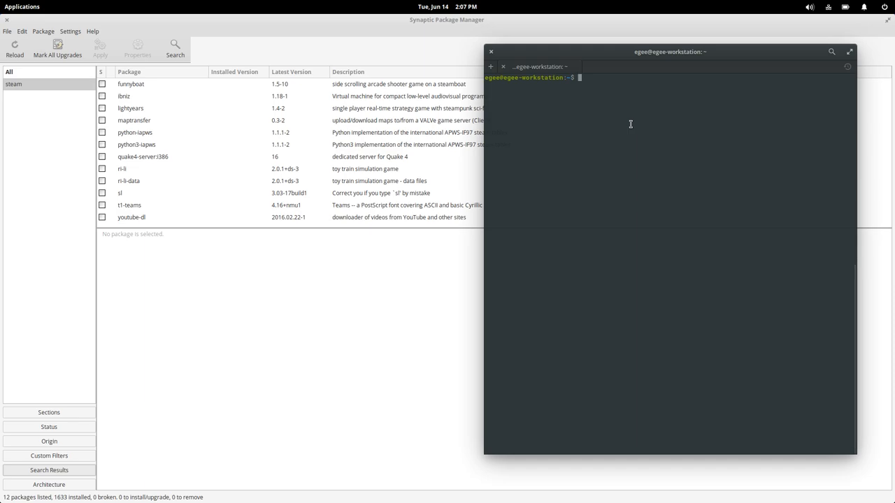
type("sudo apt-get install steam")
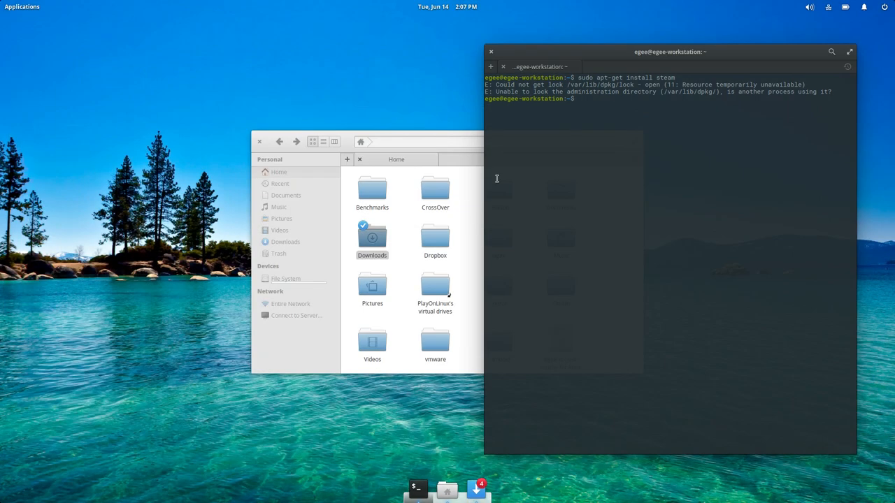
key("Return")
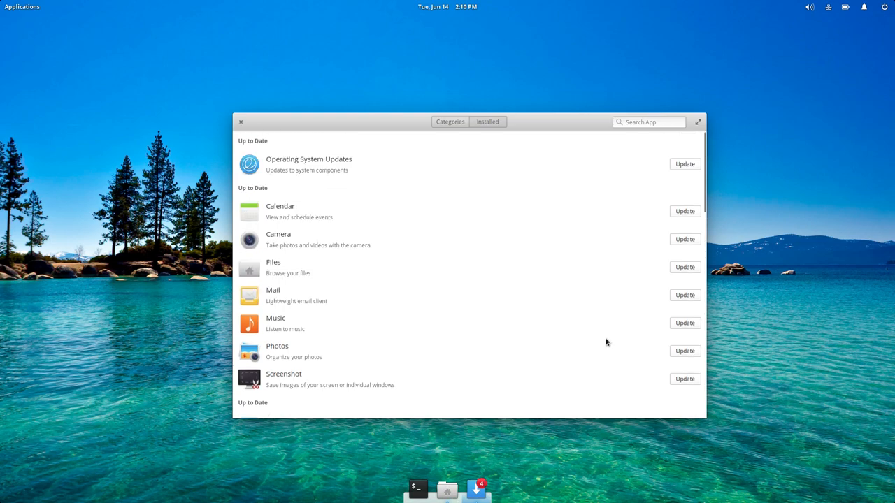
mouse_move(302, 171)
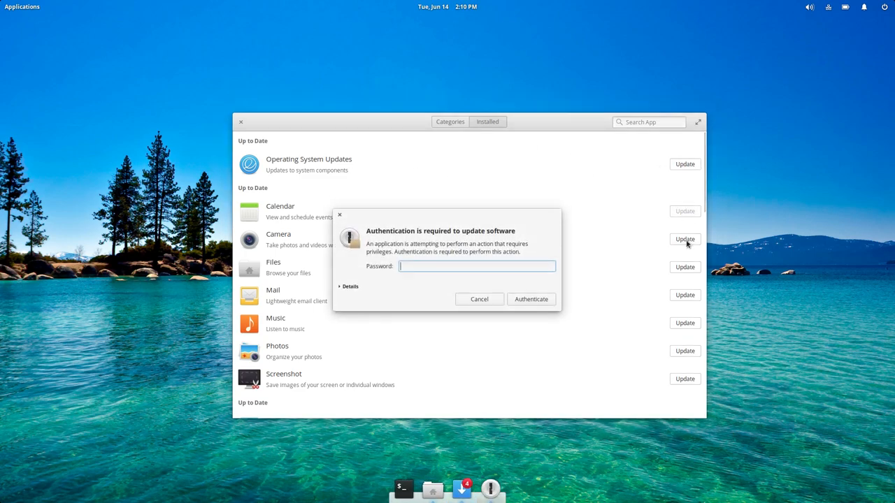
Step: Authorize the Calendar update with the password, review the list, and close AppCenter
type("password")
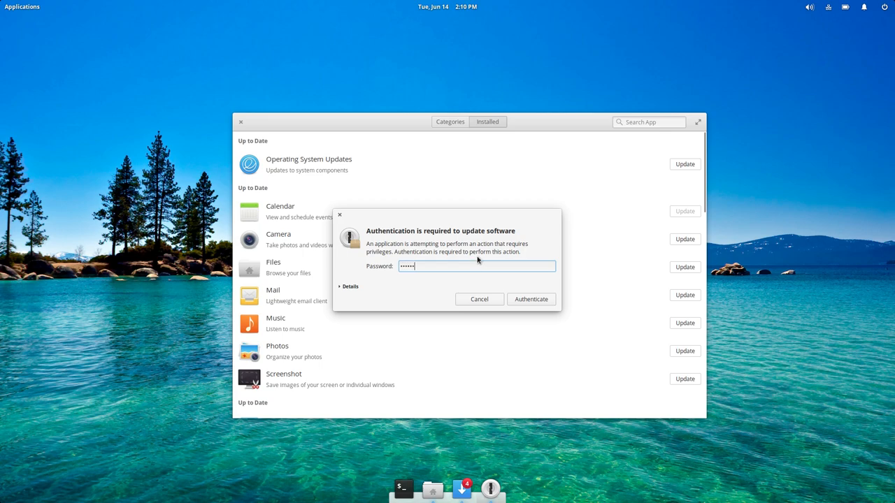
left_click(531, 299)
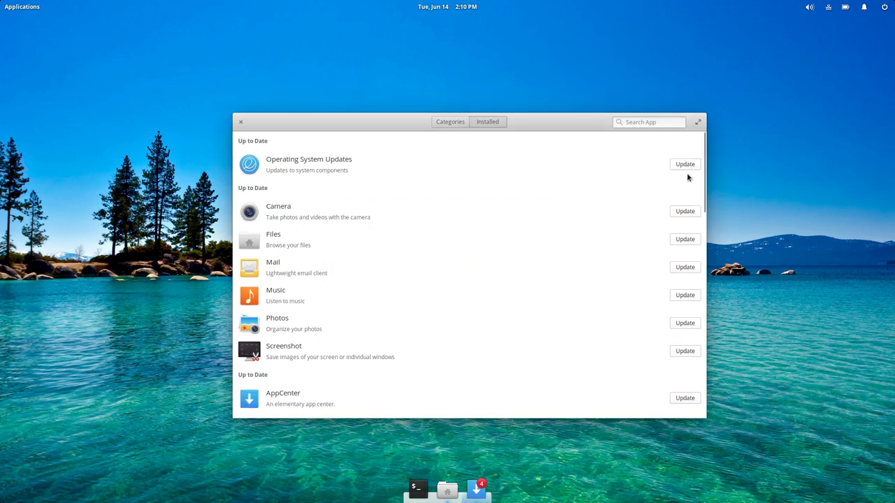
mouse_move(688, 400)
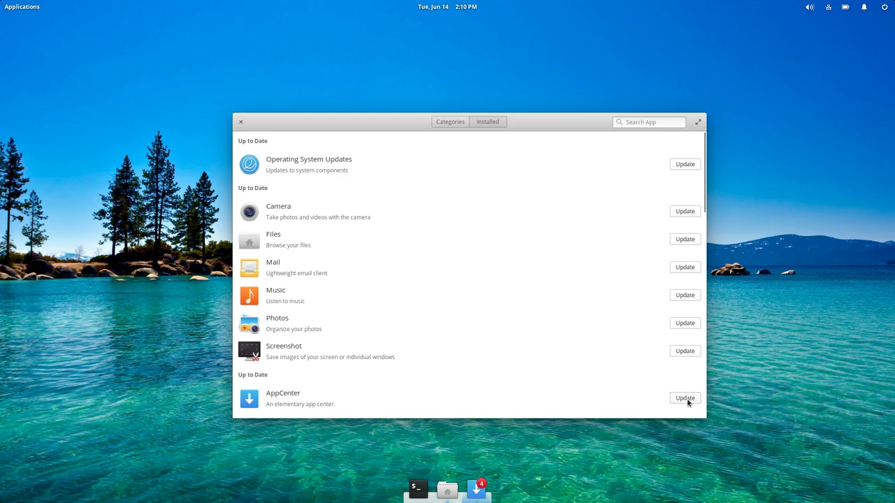
scroll("down", 3)
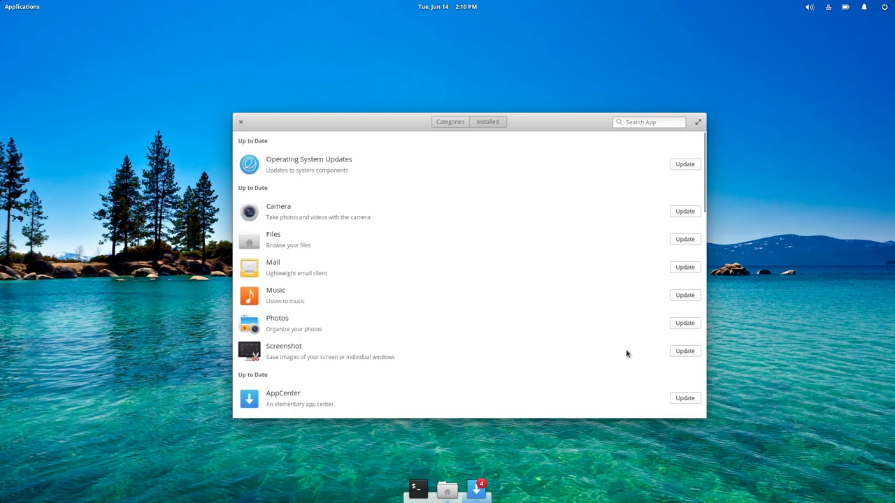
scroll("down", 3)
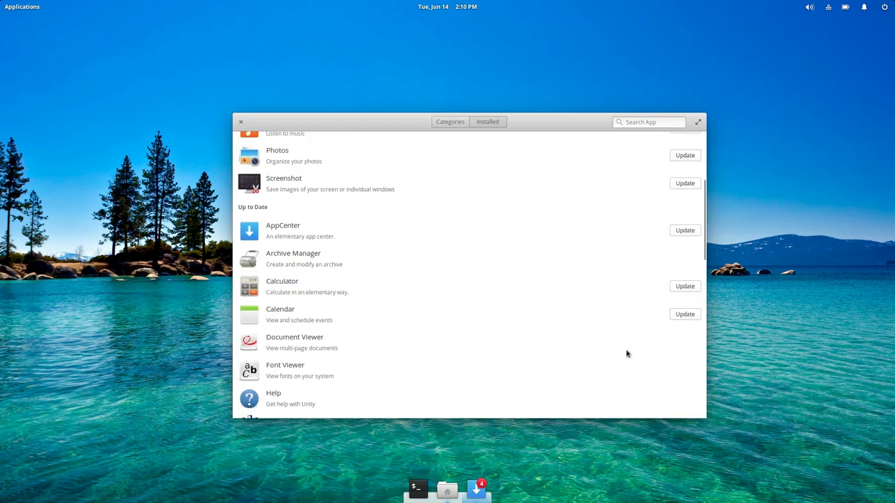
scroll("up", 3)
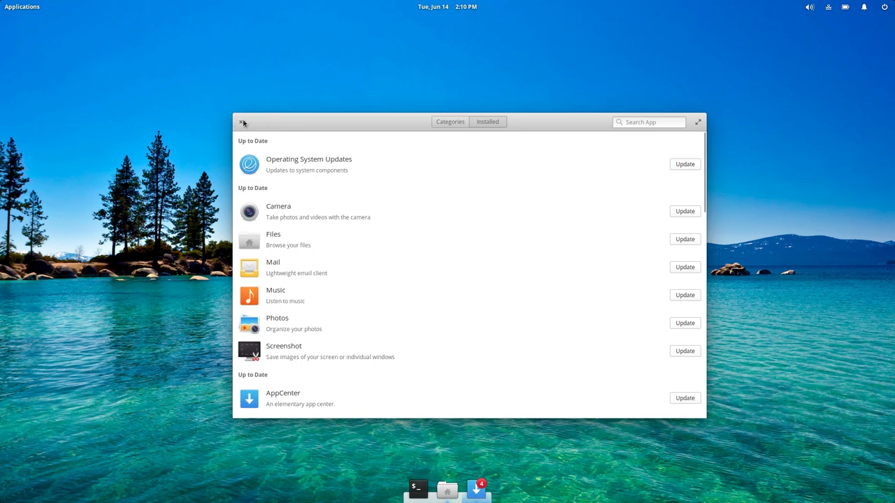
left_click(446, 489)
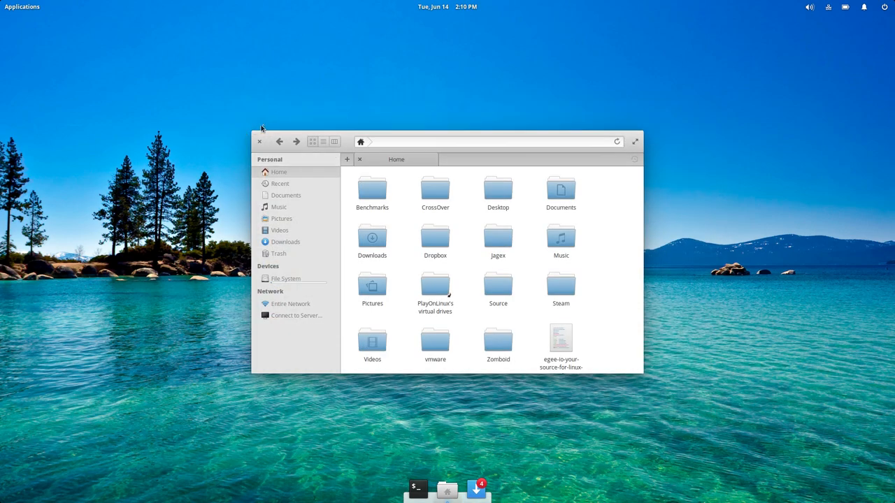
Step: Launch Synaptic as administrator and search the packages for 'mes'
type("syn")
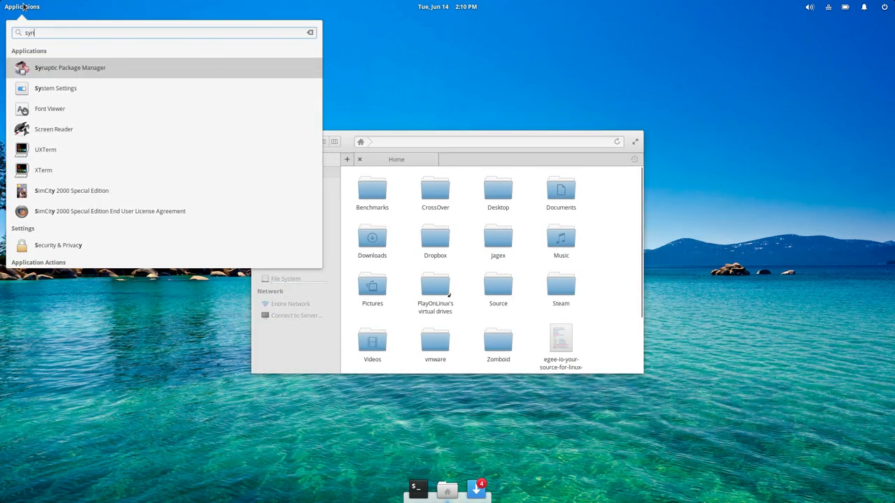
left_click(70, 67)
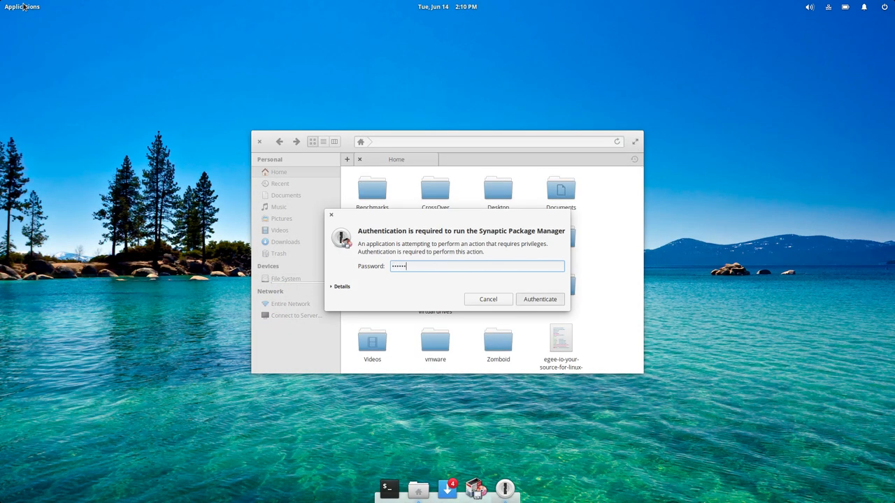
left_click(540, 299)
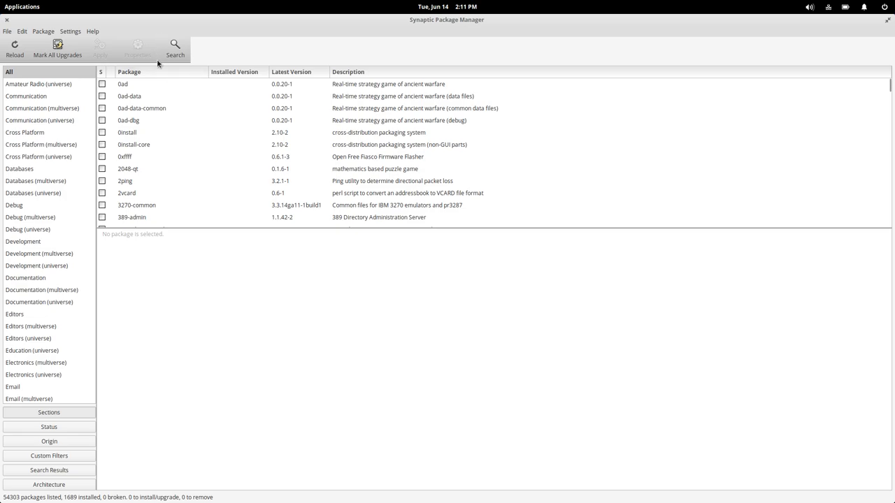
left_click(175, 48)
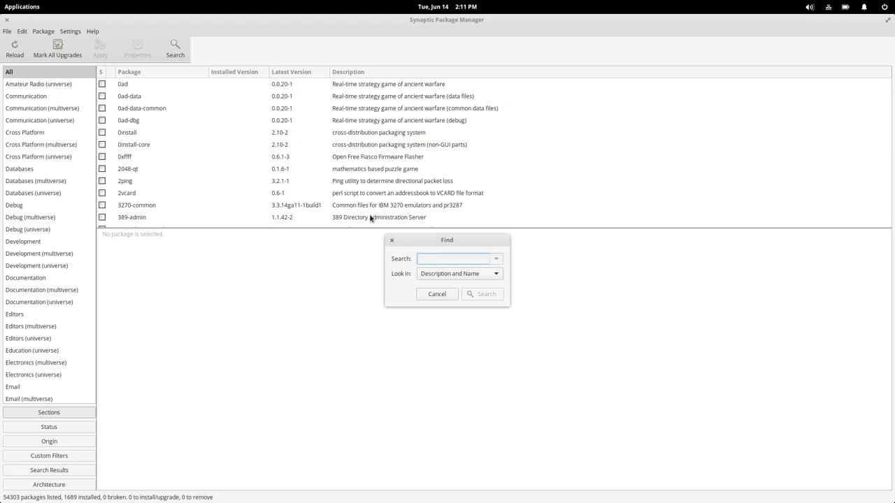
type("mes")
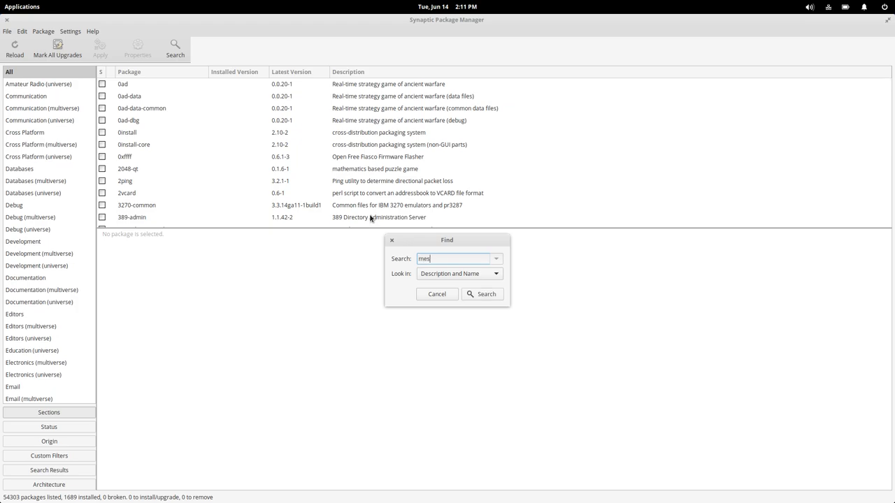
left_click(481, 294)
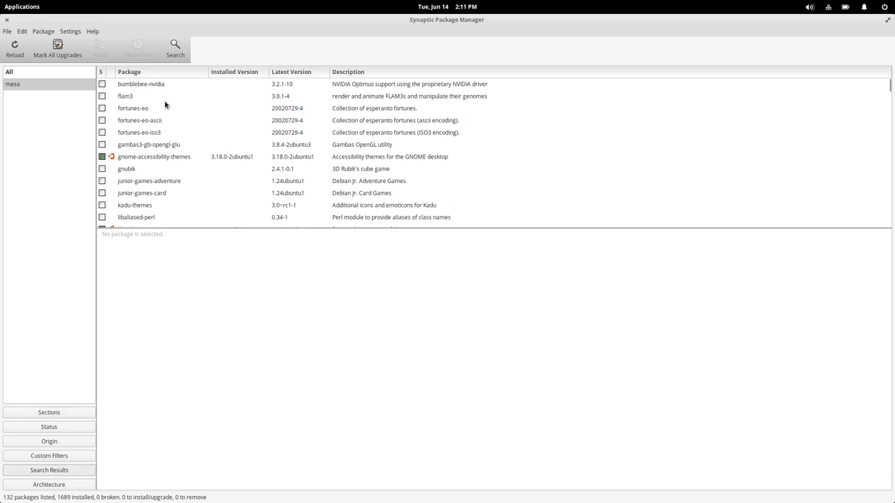
Step: Mark mesa-utils-extra (accepting libgles2-mesa) and the other mesa packages, then view the summary
scroll("down", 3)
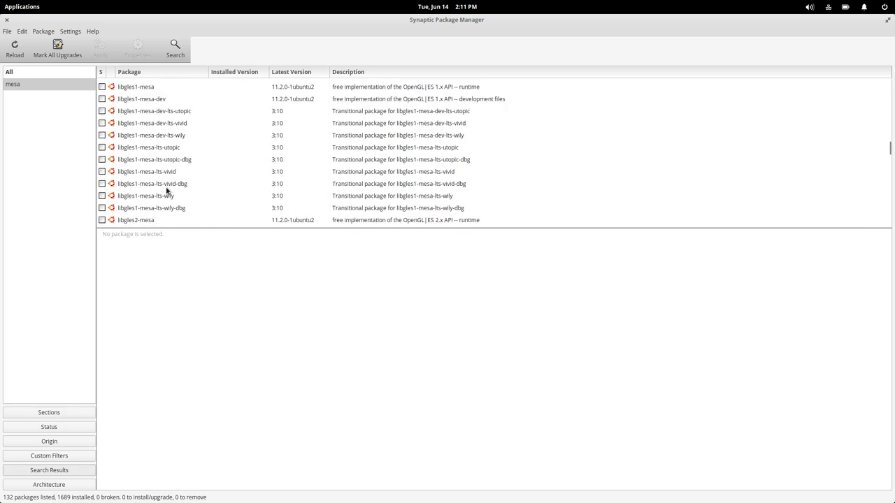
scroll("down", 3)
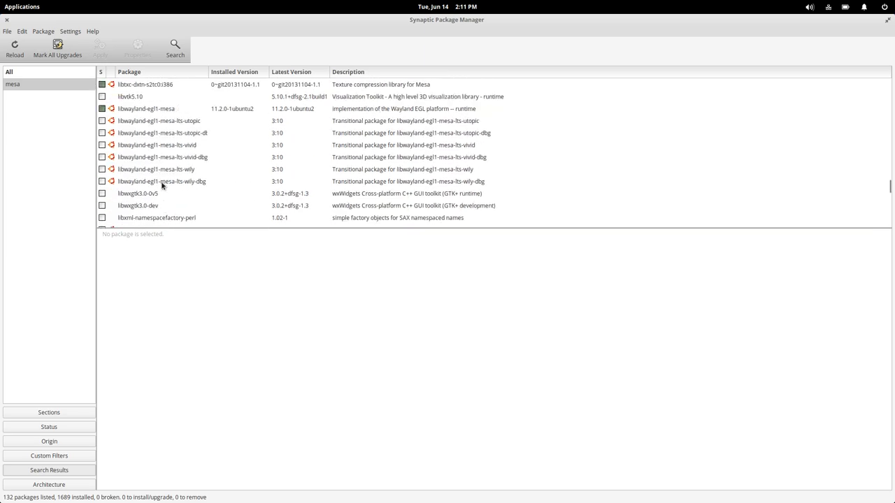
scroll("down", 3)
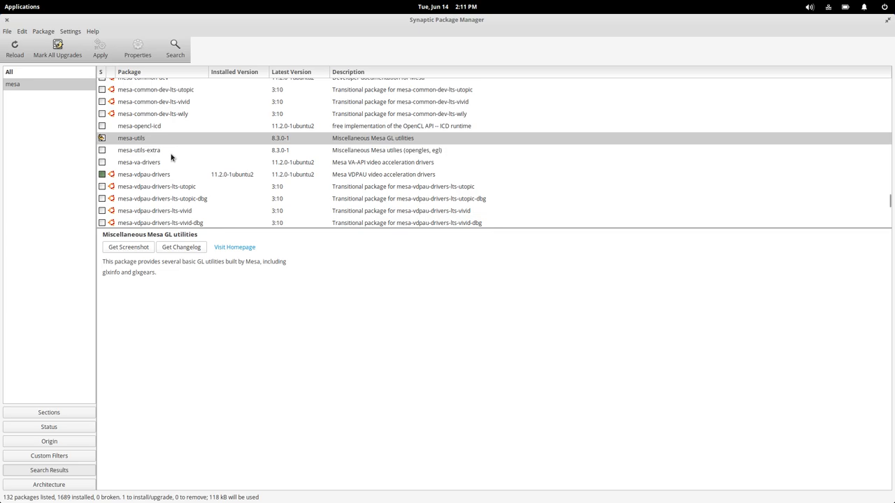
left_click(139, 150)
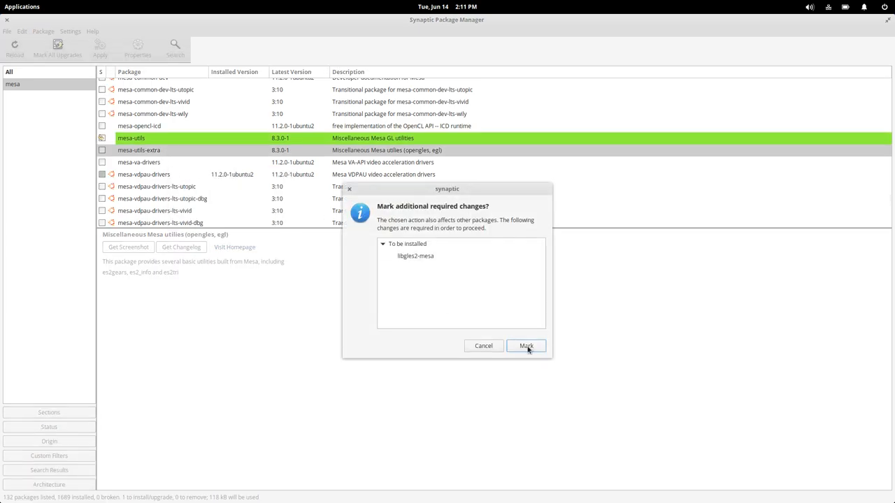
left_click(525, 346)
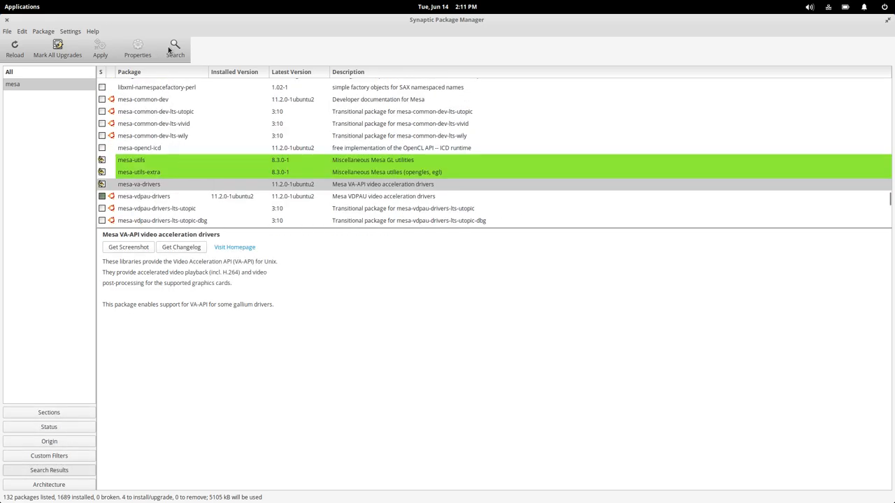
scroll("down", 3)
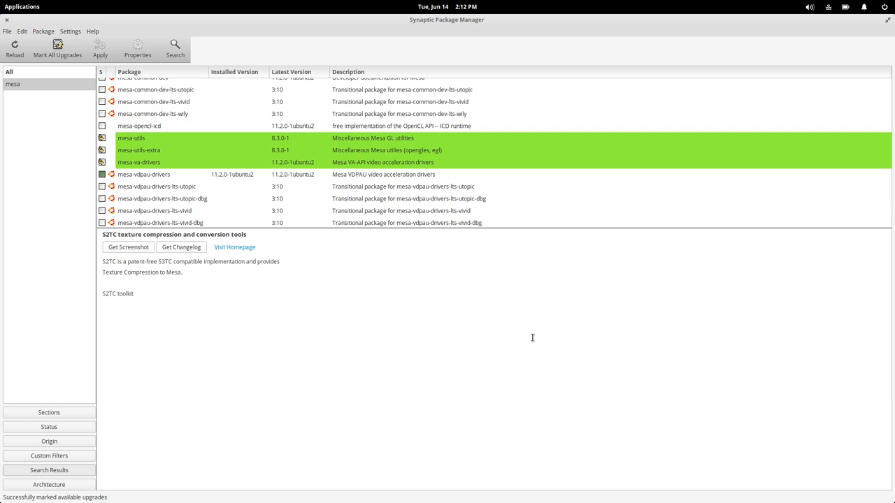
left_click(100, 47)
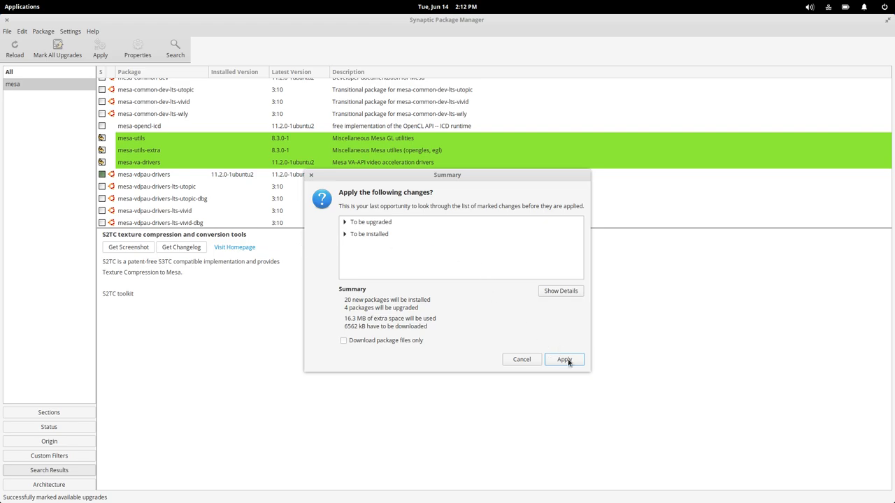
Step: Apply the 20 new installs and 4 upgrades, then dismiss the changes-applied notice
left_click(564, 359)
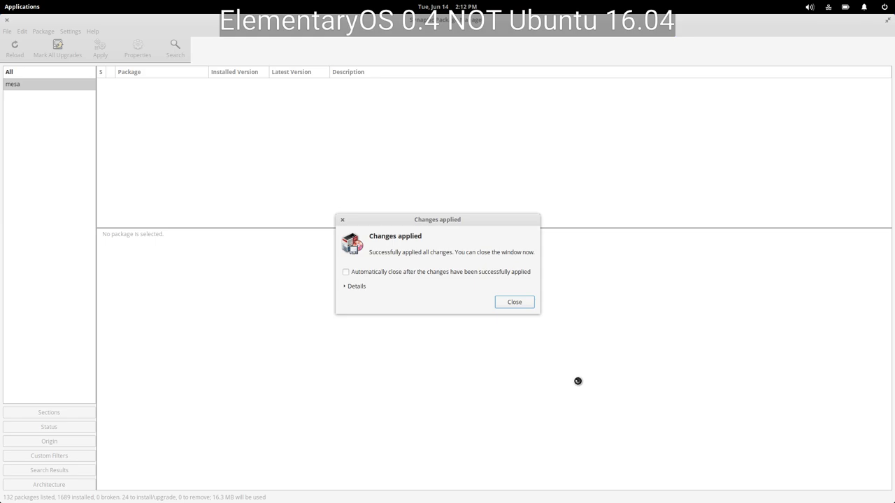
left_click(514, 301)
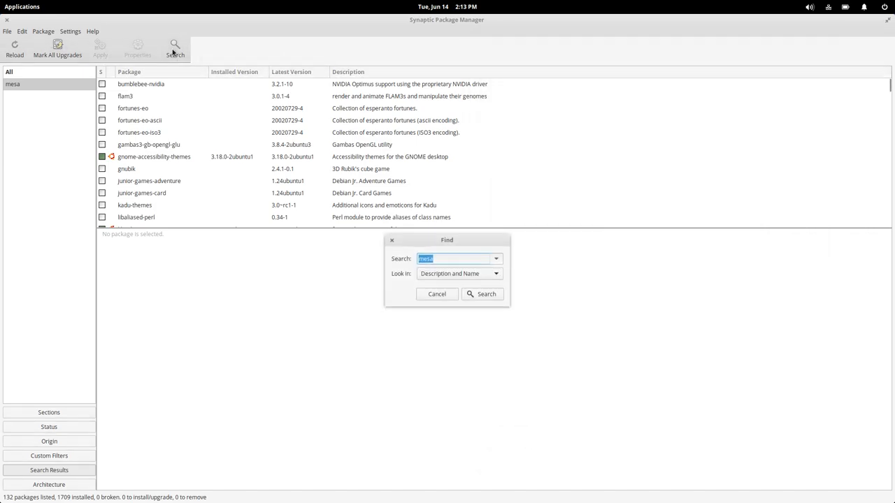
mouse_move(175, 47)
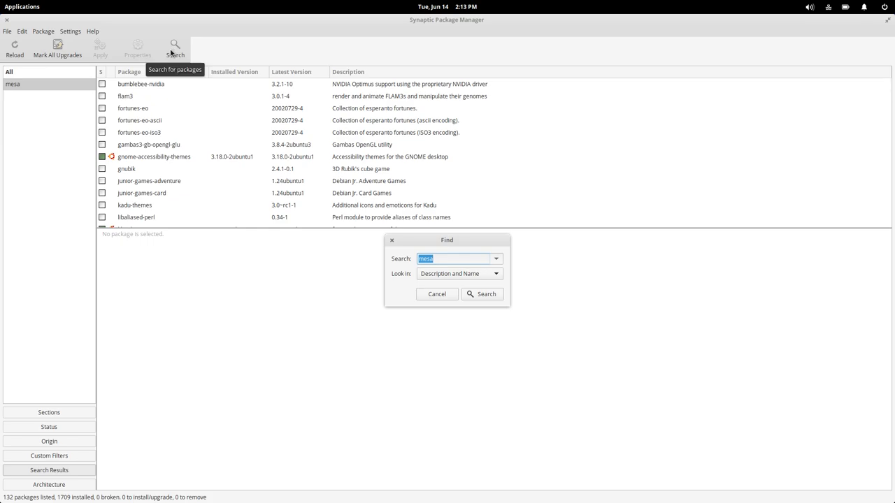
Step: Search Synaptic for 'sdk' and scroll the 152 results to elementary-sdk
left_click(481, 294)
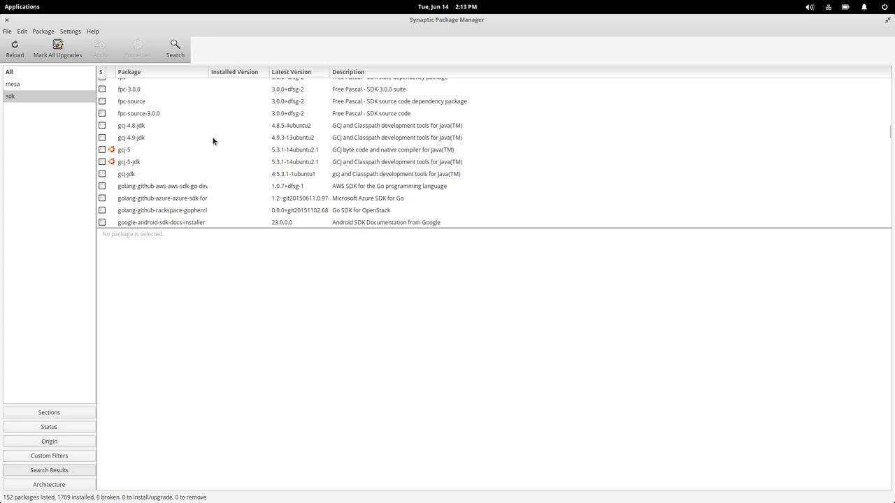
scroll("down", 3)
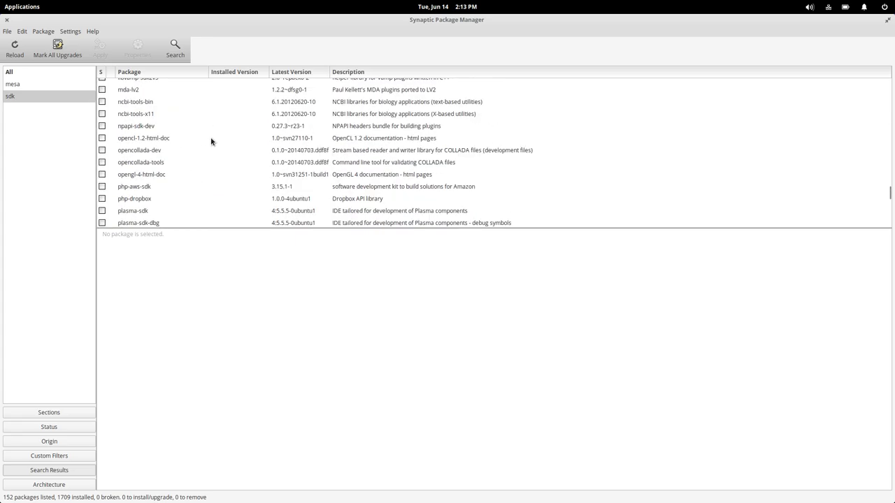
scroll("down", 3)
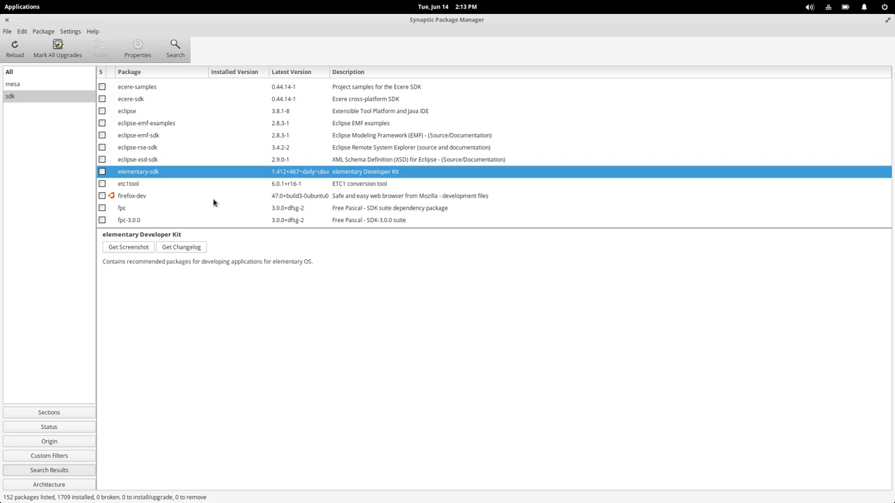
mouse_move(157, 178)
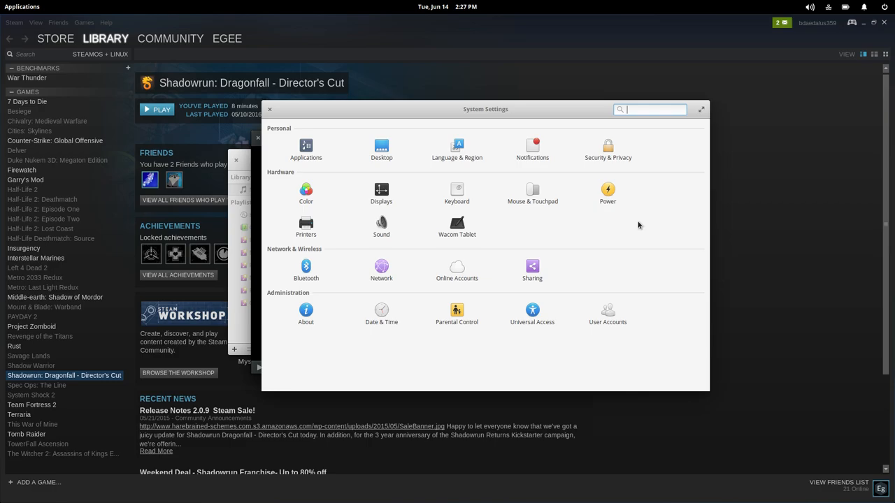
mouse_move(381, 211)
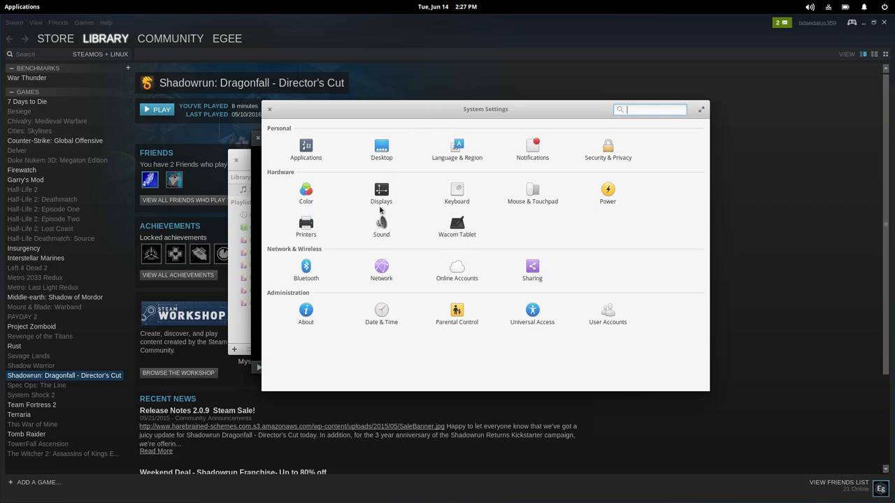
mouse_move(408, 209)
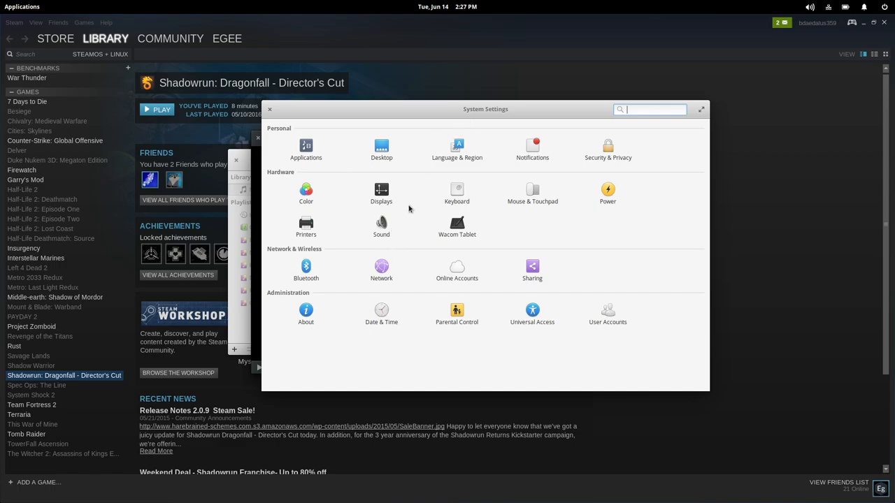
Step: Open Sound, toggle the sound indicator, return to All Settings and reopen Sound's Output tab
left_click(381, 223)
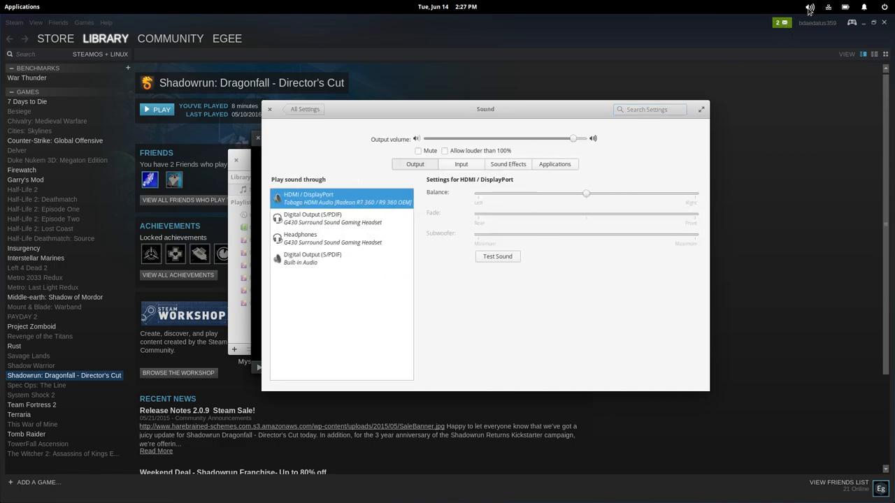
left_click(809, 7)
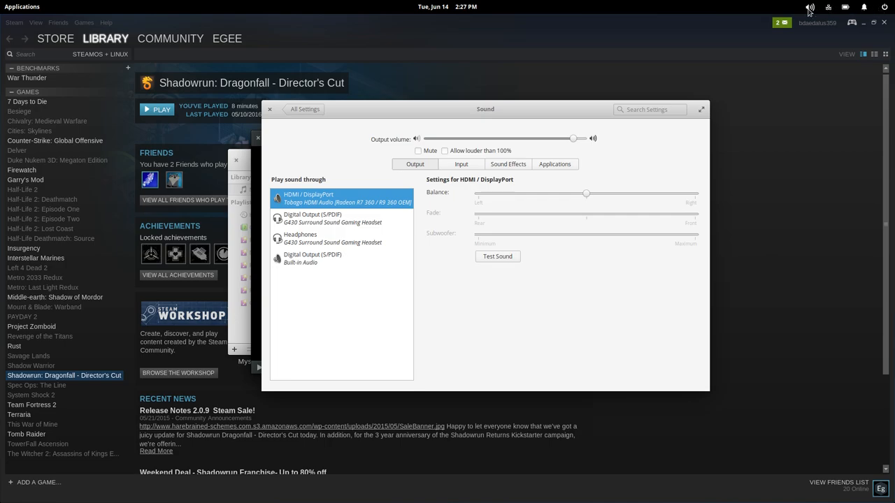
left_click(809, 7)
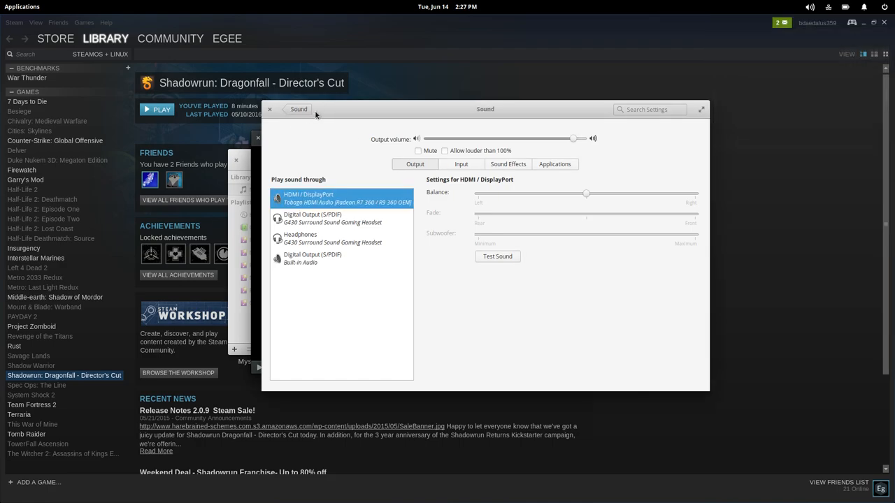
mouse_move(302, 117)
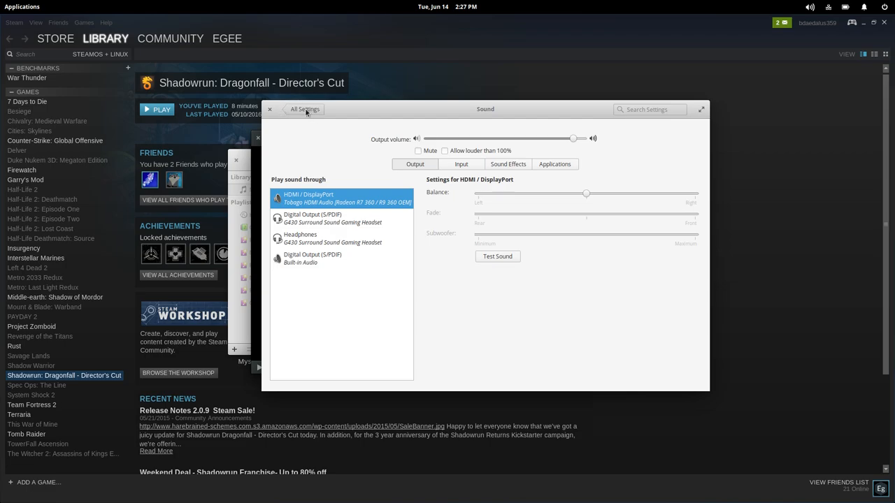
left_click(304, 109)
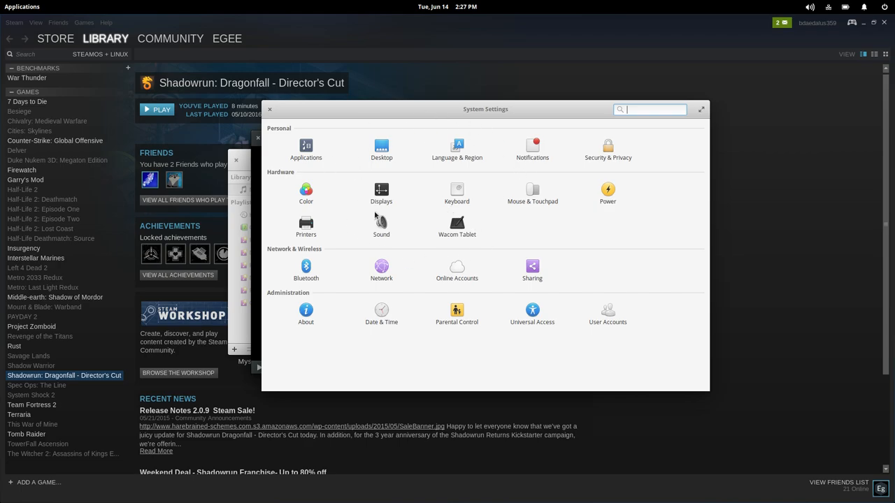
mouse_move(381, 224)
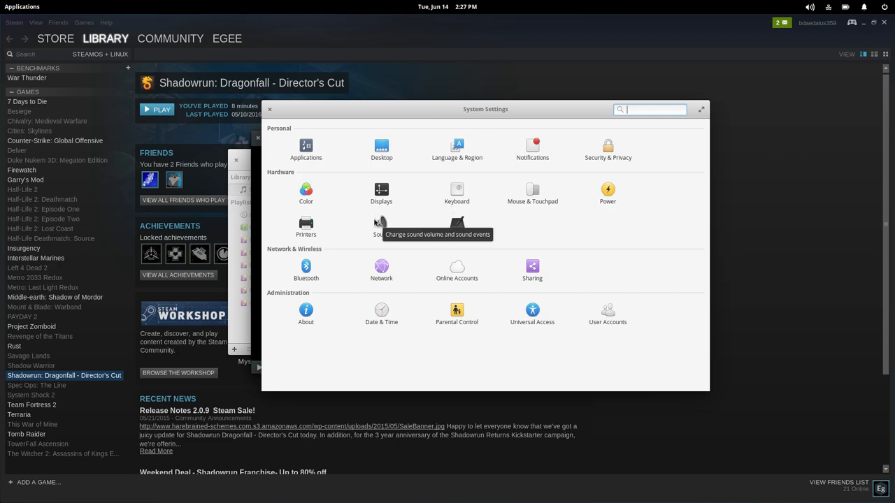
left_click(381, 223)
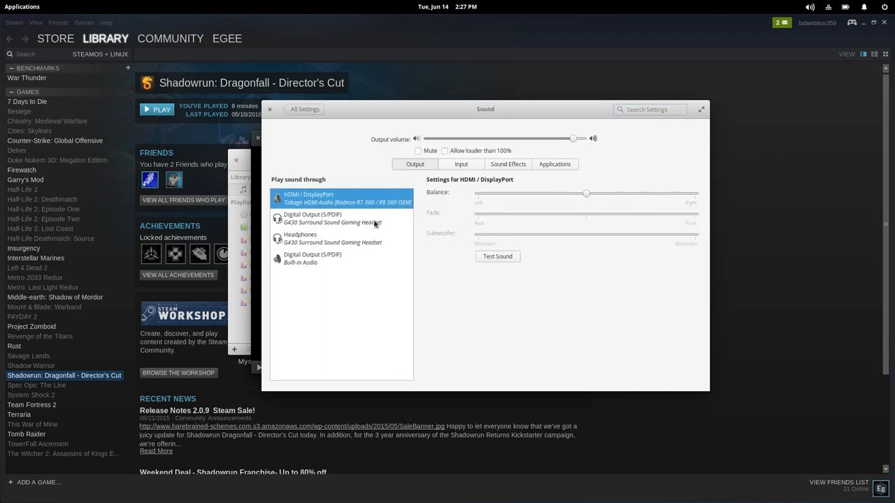
mouse_move(565, 128)
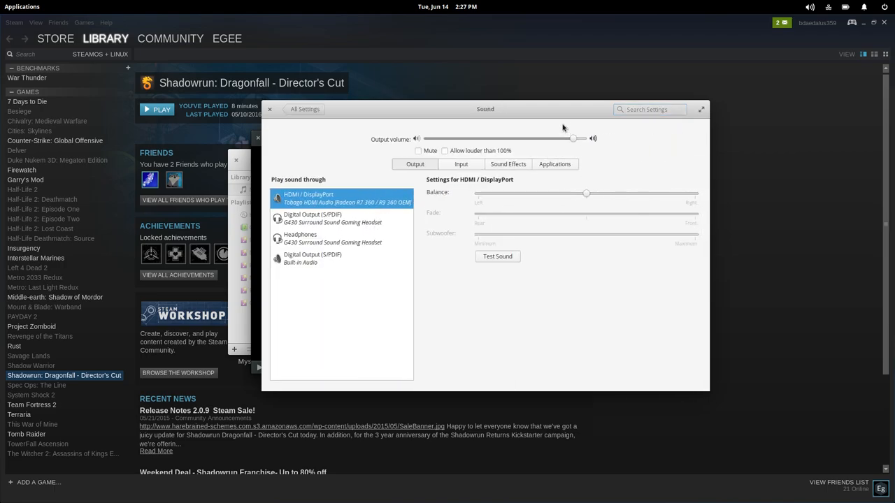
mouse_move(603, 346)
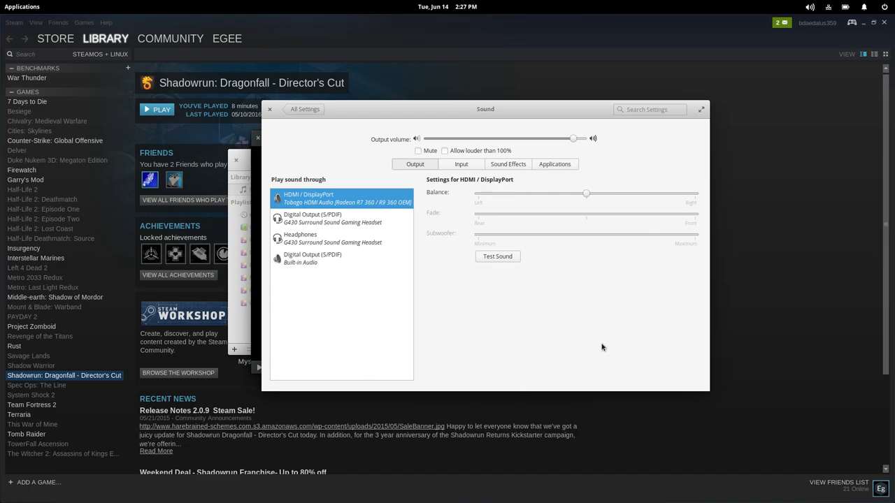
mouse_move(594, 349)
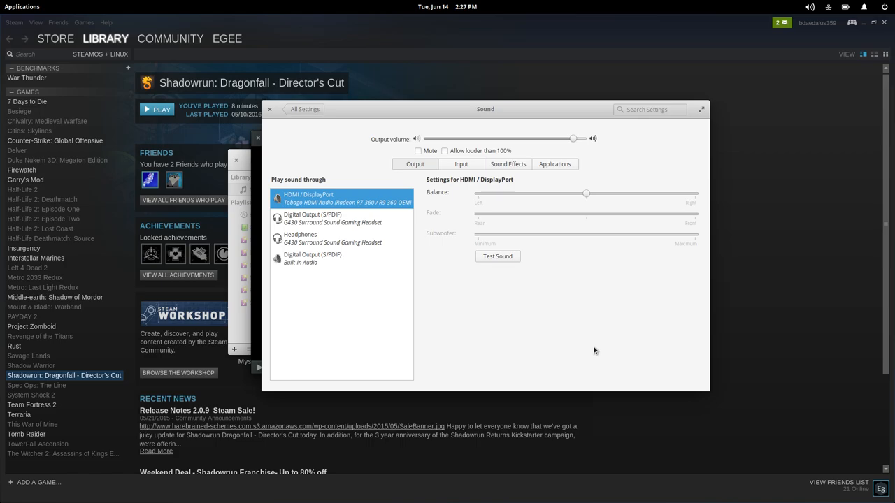
mouse_move(549, 325)
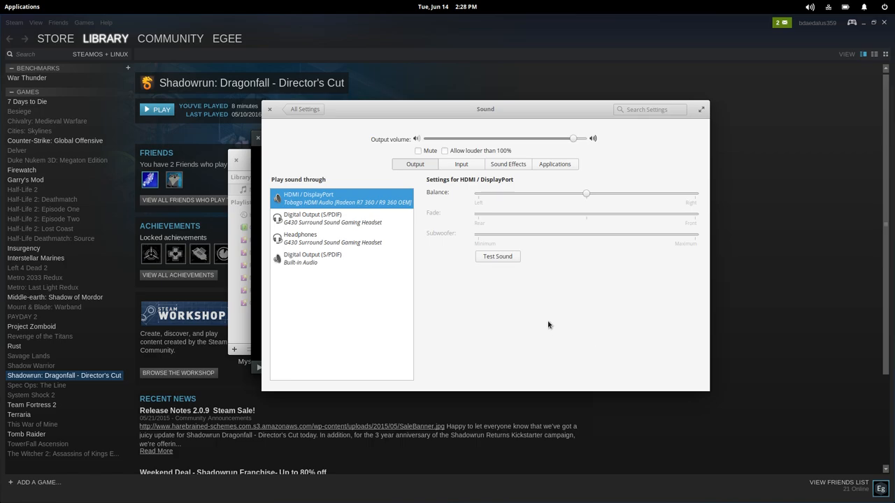
mouse_move(368, 296)
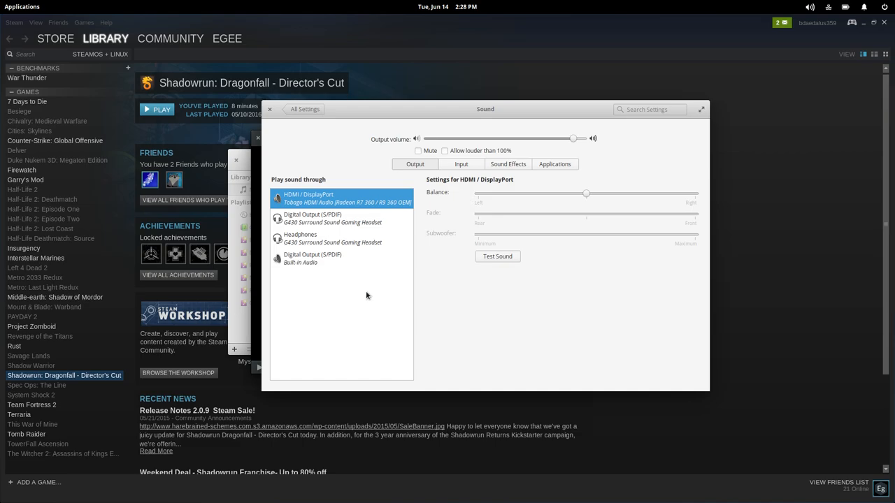
Step: Move the Sound window and switch the microphone off from the sound indicator menu
left_click_drag(485, 109, 504, 128)
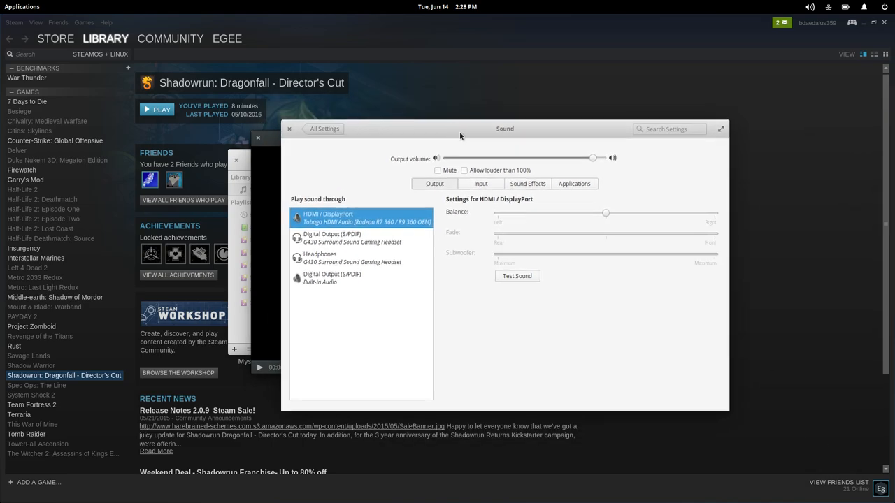
left_click(810, 7)
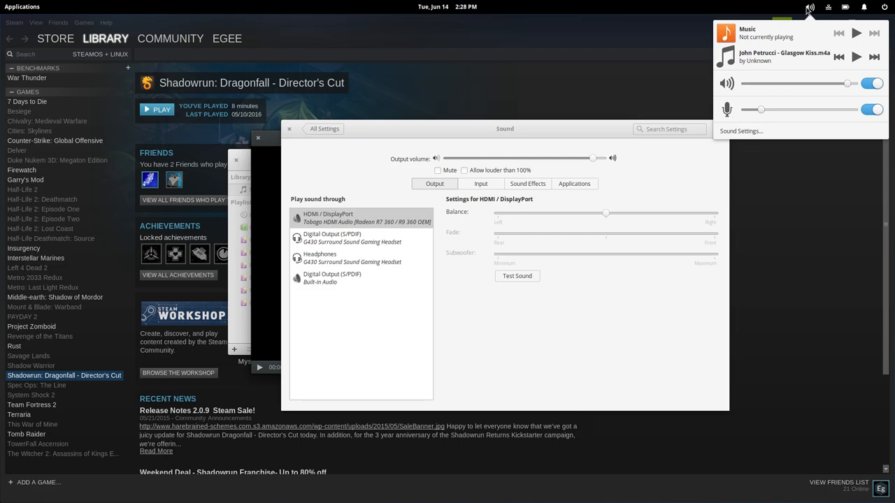
mouse_move(726, 119)
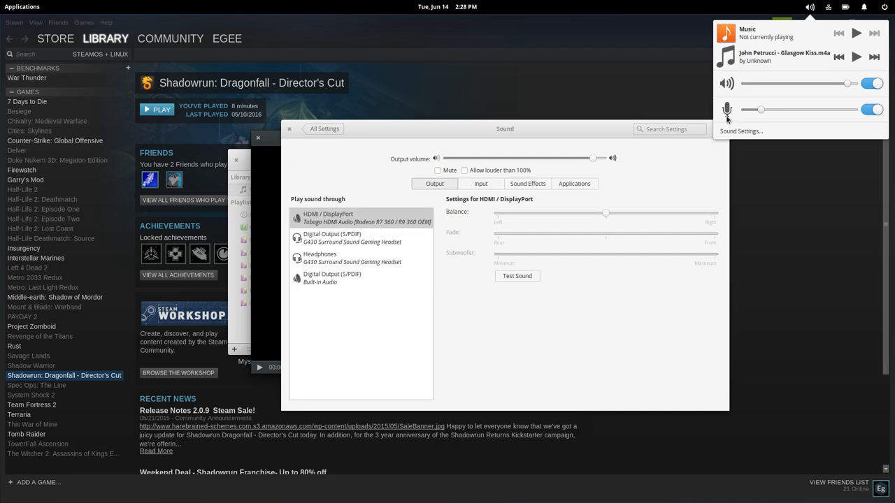
left_click(871, 110)
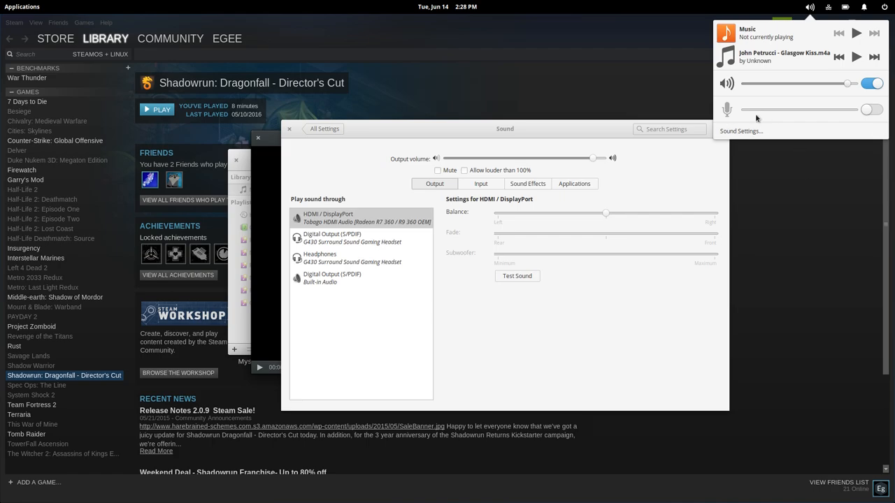
mouse_move(652, 322)
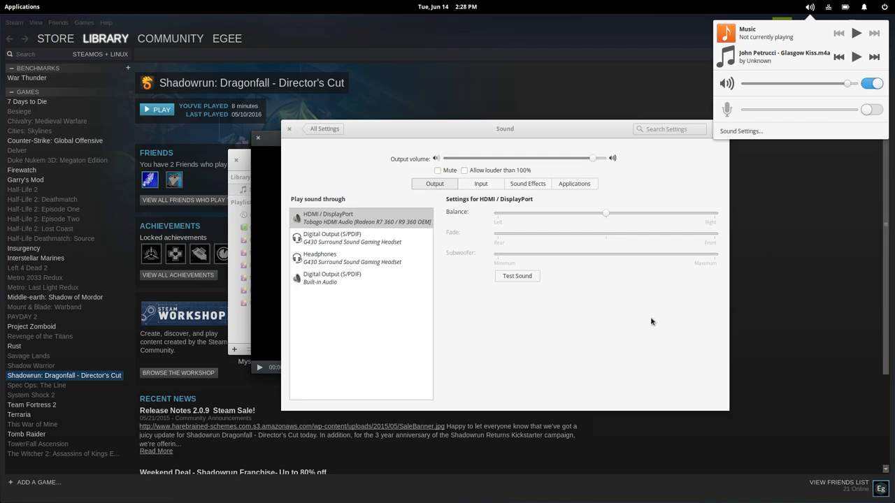
left_click(480, 183)
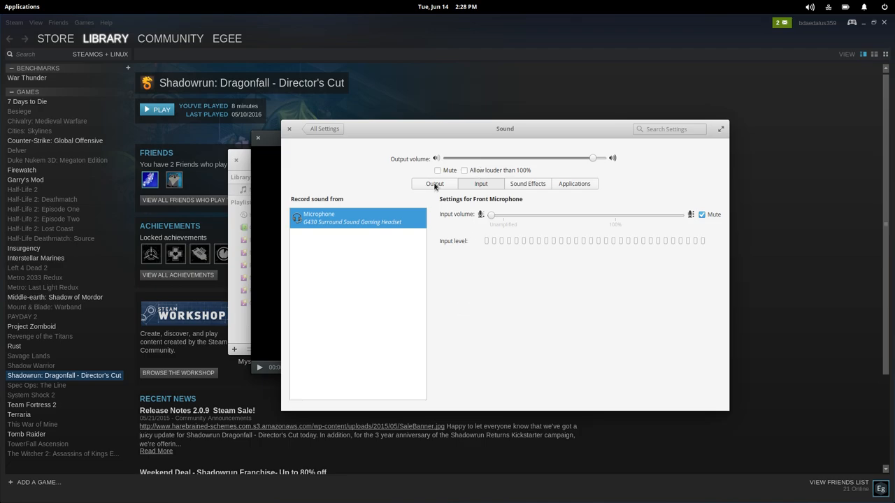
left_click(434, 184)
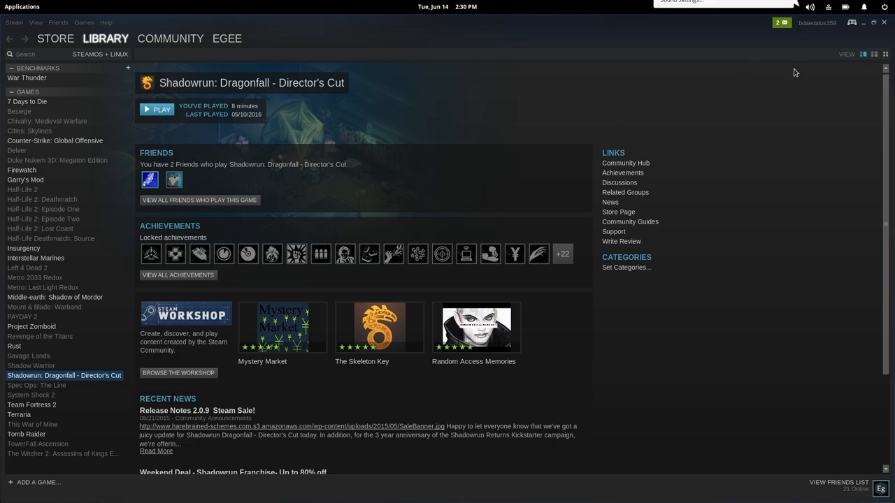
mouse_move(773, 123)
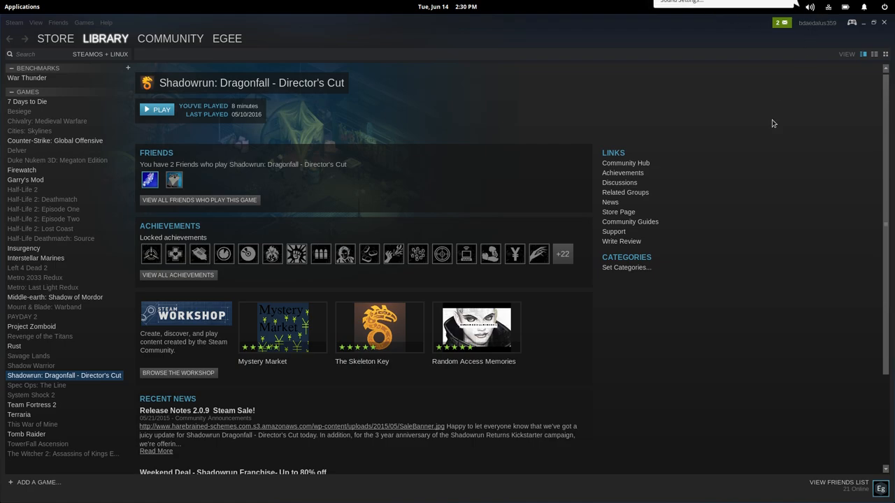
Step: Close System Settings, then open, close and reopen the top-panel sound menu
left_click(810, 7)
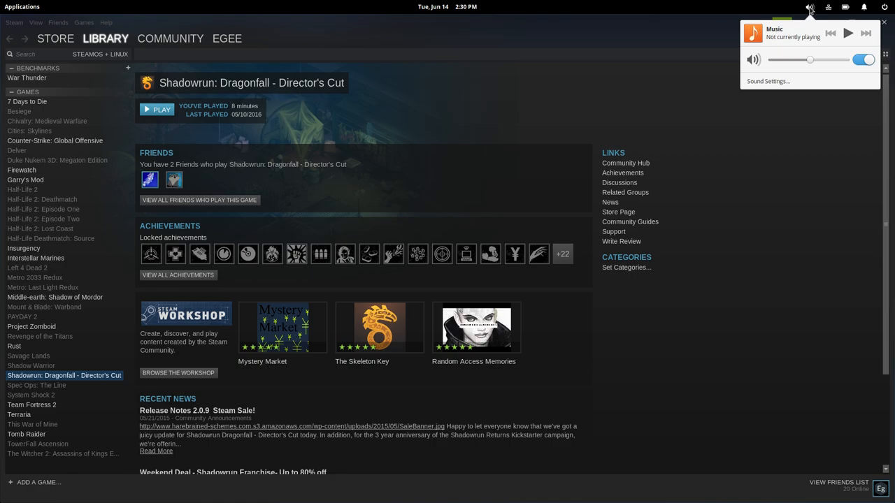
left_click(810, 7)
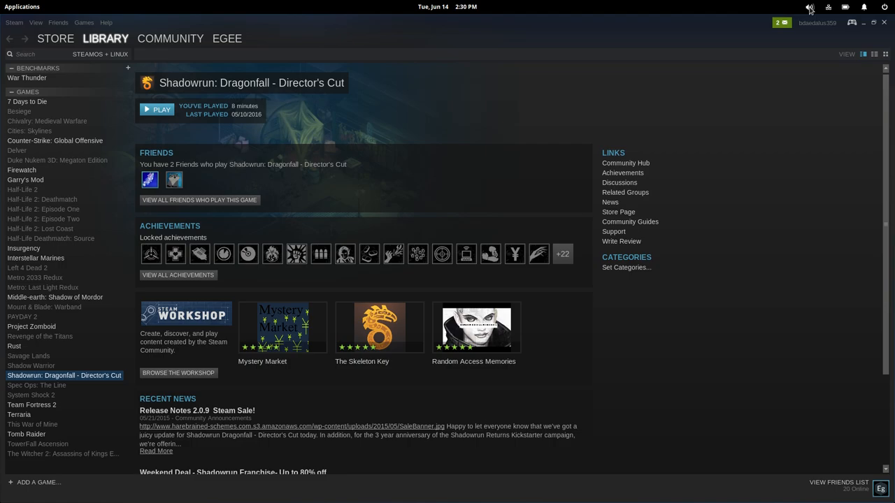
left_click(810, 7)
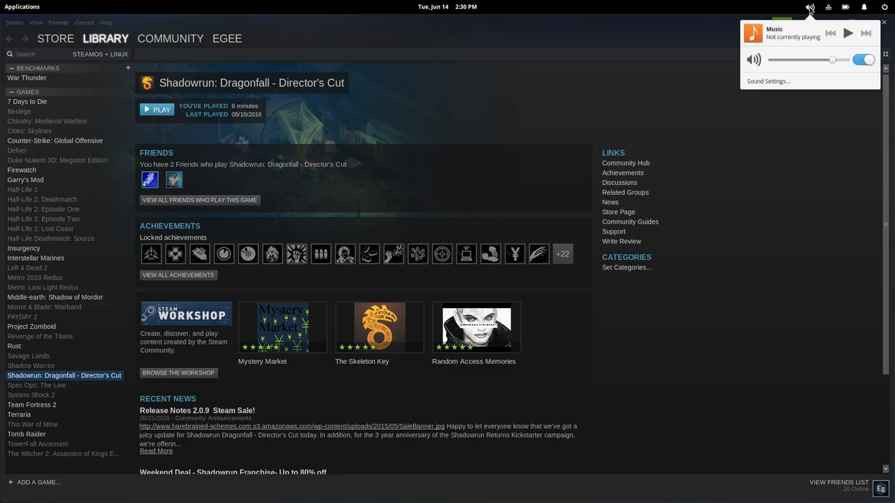